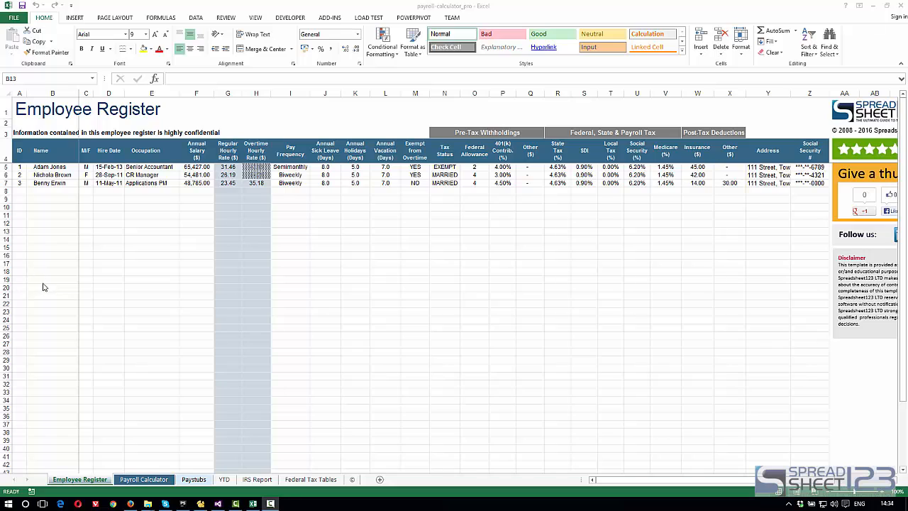
pyautogui.moveTo(73, 391)
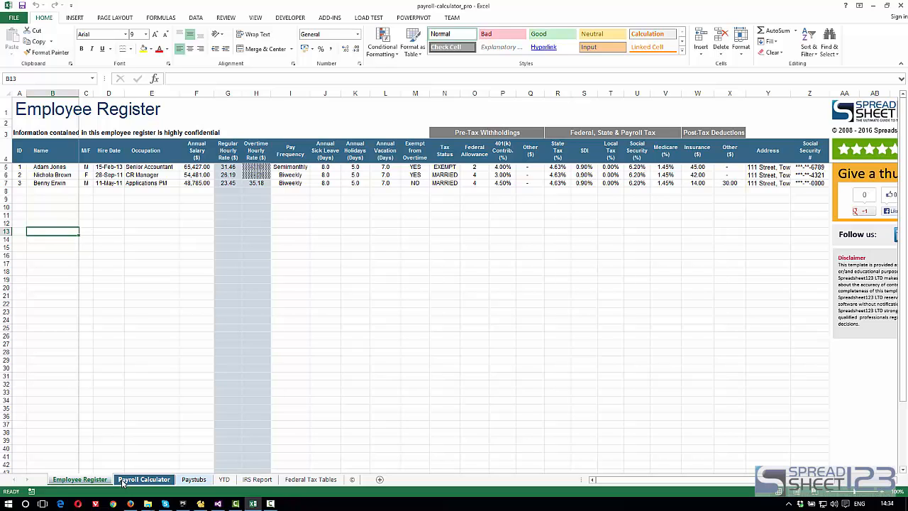
pyautogui.click(143, 478)
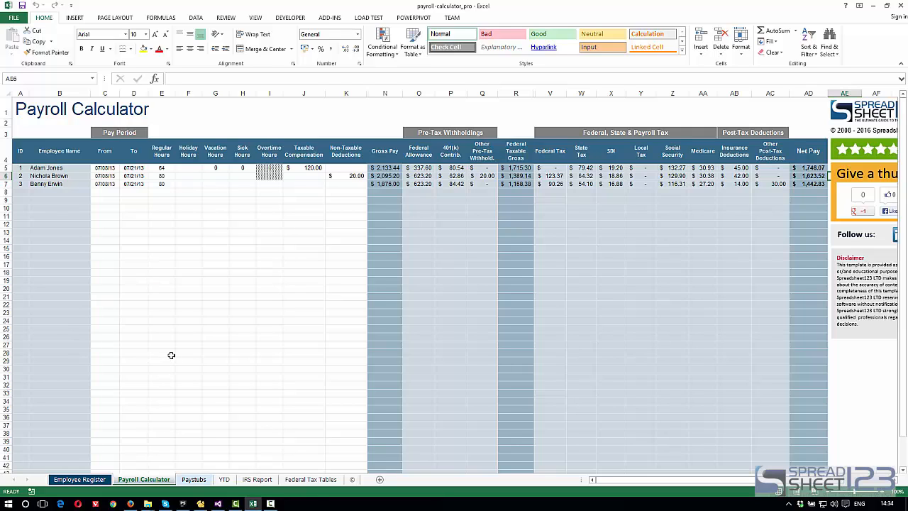
pyautogui.moveTo(151, 330)
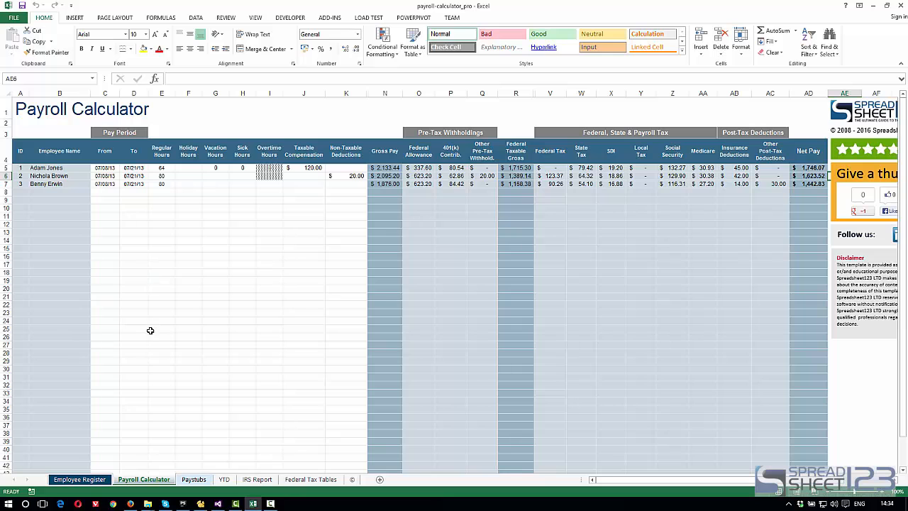
pyautogui.click(193, 478)
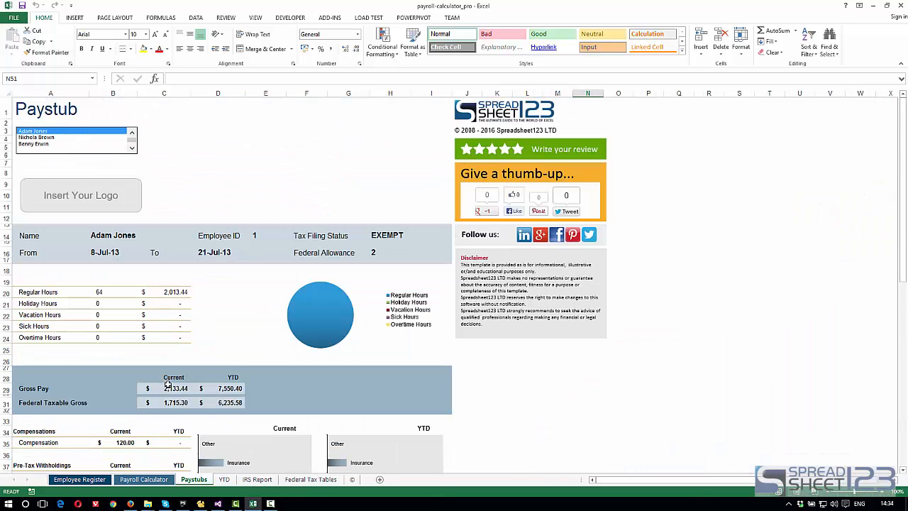
pyautogui.scroll(-3)
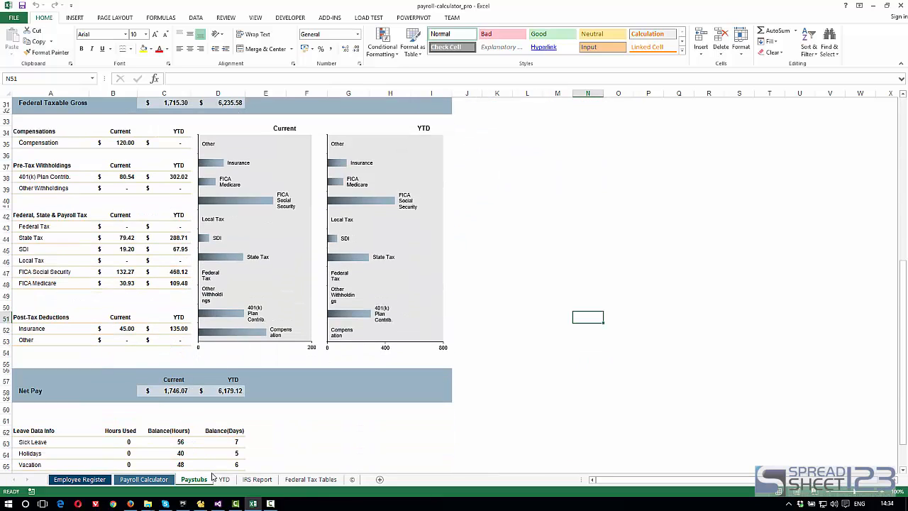
pyautogui.click(224, 478)
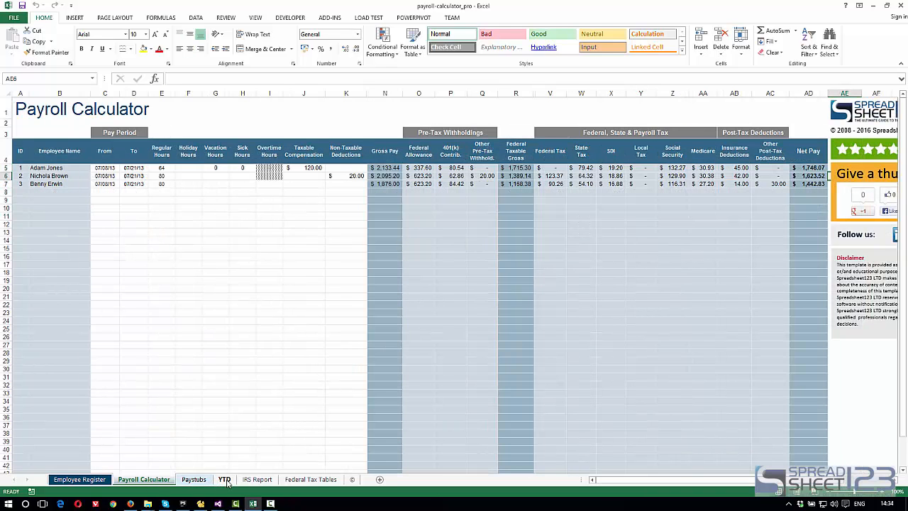
# - Review the IRS Report date range and tax totals, then view the Federal Tax Tables
pyautogui.click(255, 479)
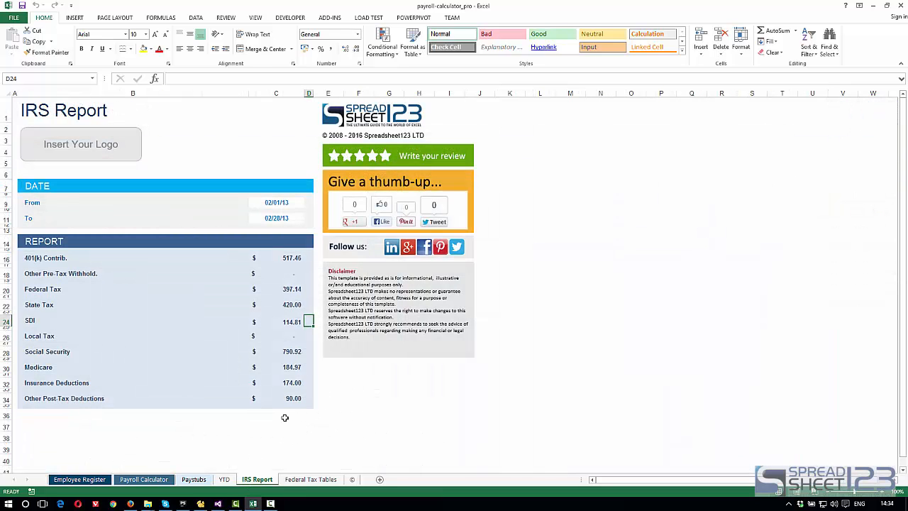
pyautogui.moveTo(254, 401)
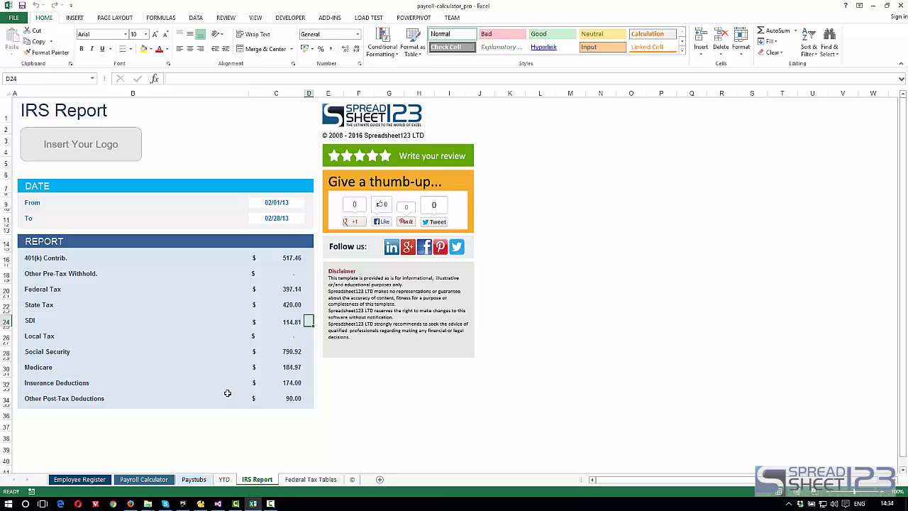
pyautogui.moveTo(272, 209)
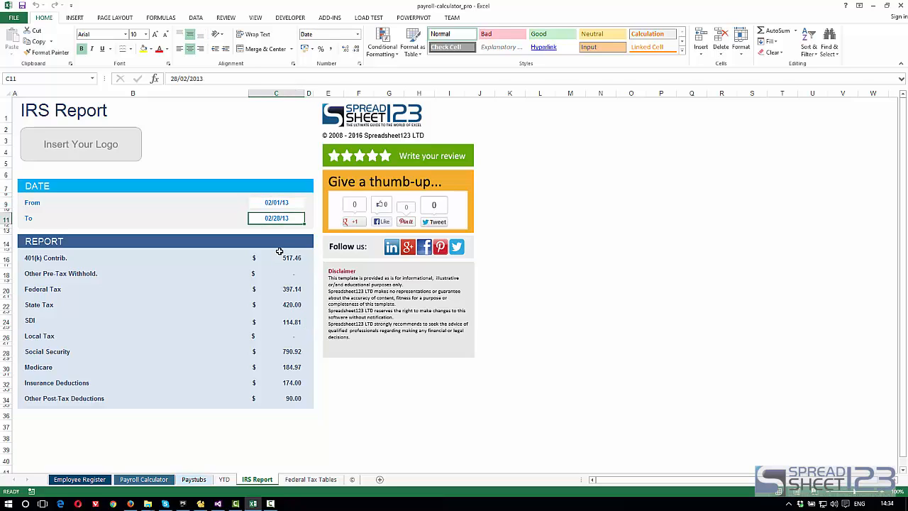
pyautogui.moveTo(272, 444)
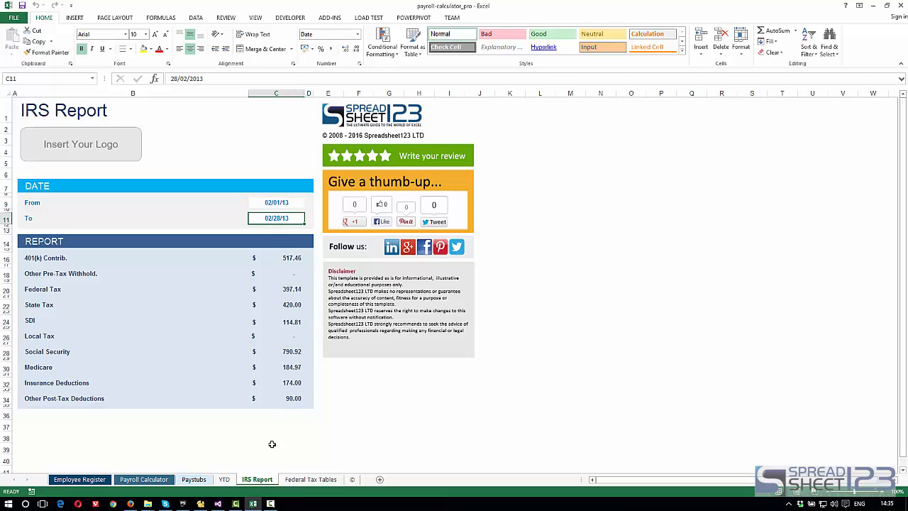
pyautogui.click(310, 480)
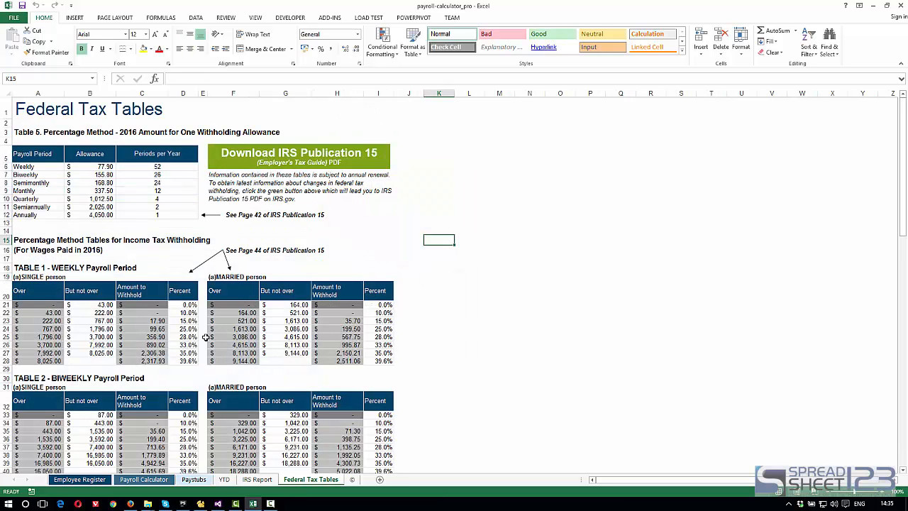
pyautogui.moveTo(282, 198)
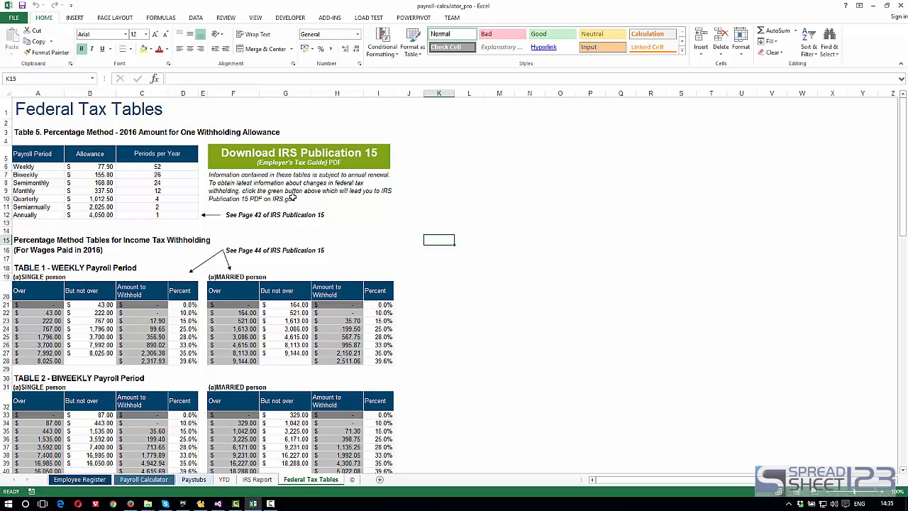
pyautogui.moveTo(327, 162)
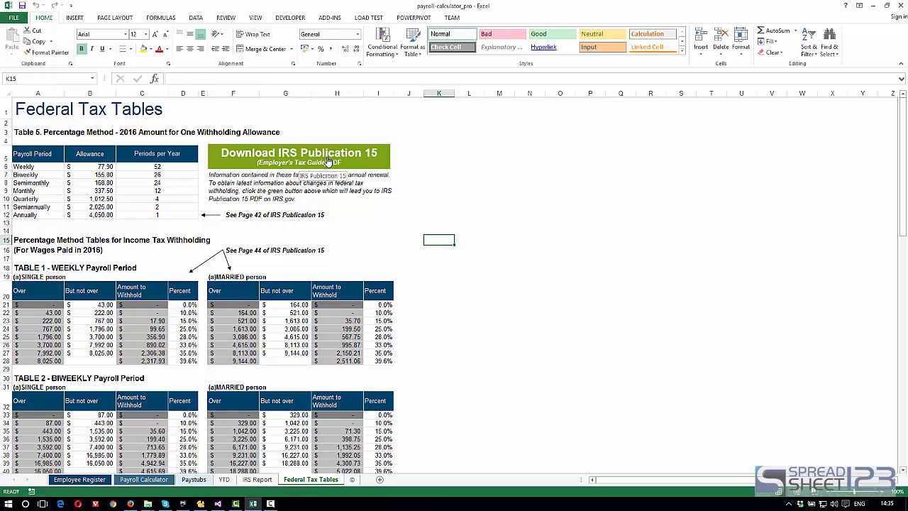
pyautogui.moveTo(324, 163)
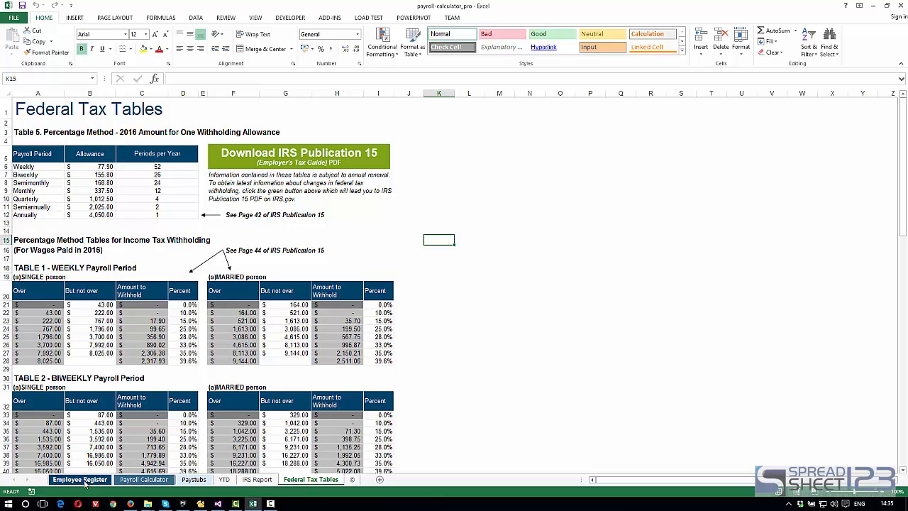
pyautogui.click(80, 480)
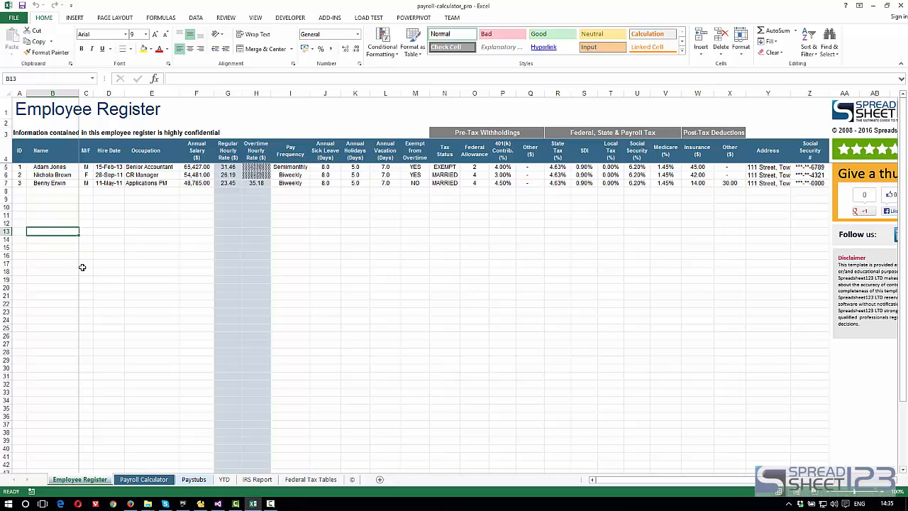
pyautogui.moveTo(24, 168)
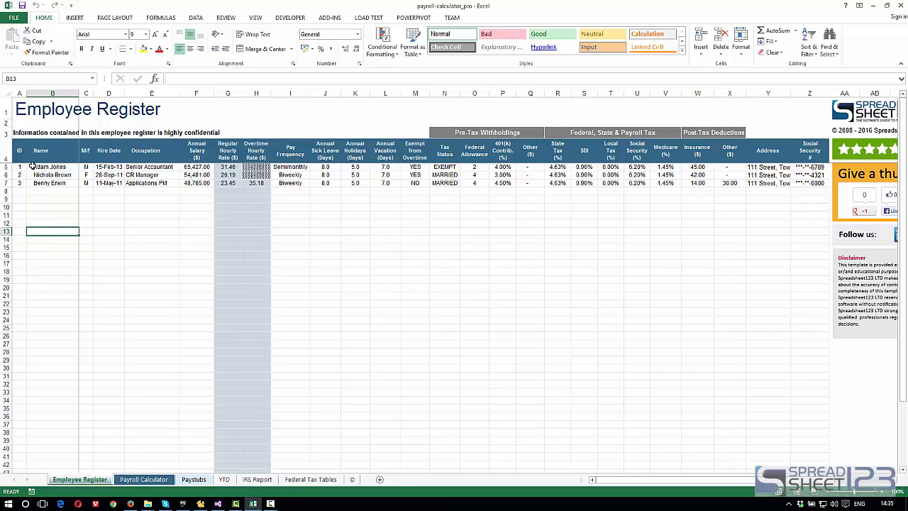
pyautogui.moveTo(88, 183)
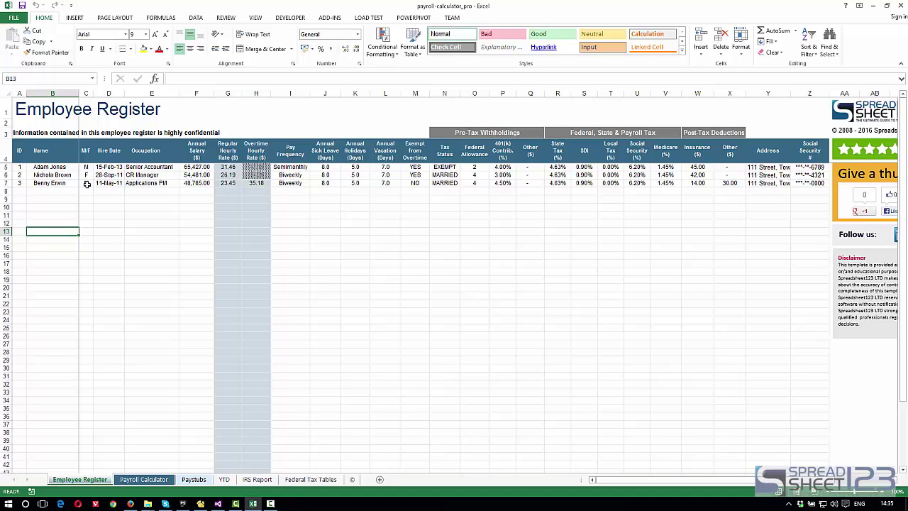
pyautogui.moveTo(145, 170)
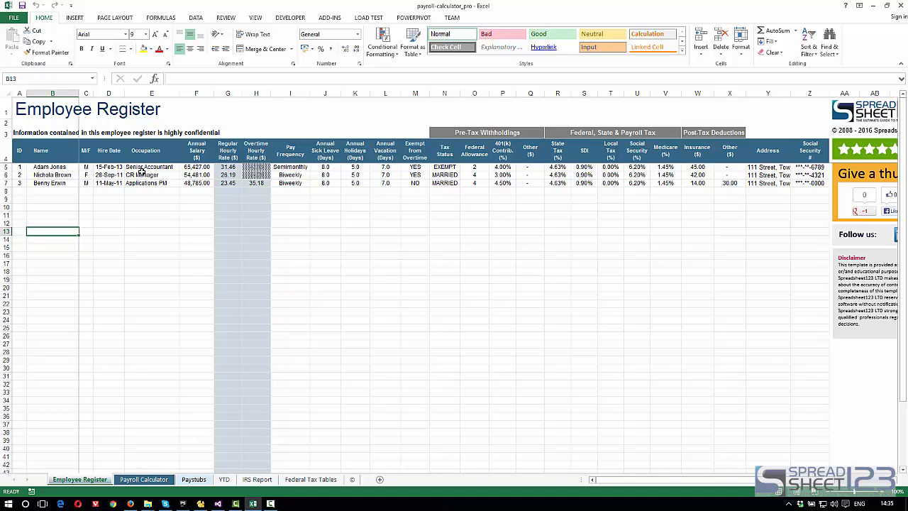
pyautogui.click(151, 167)
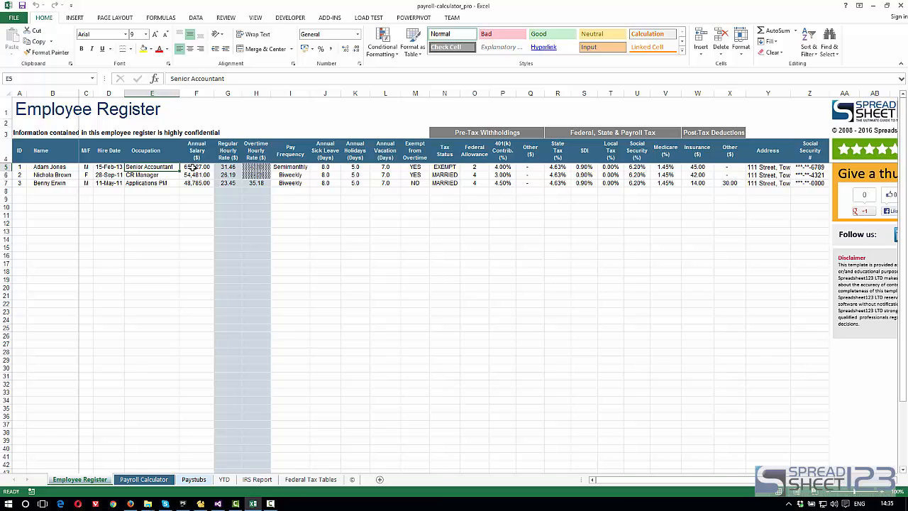
pyautogui.click(196, 166)
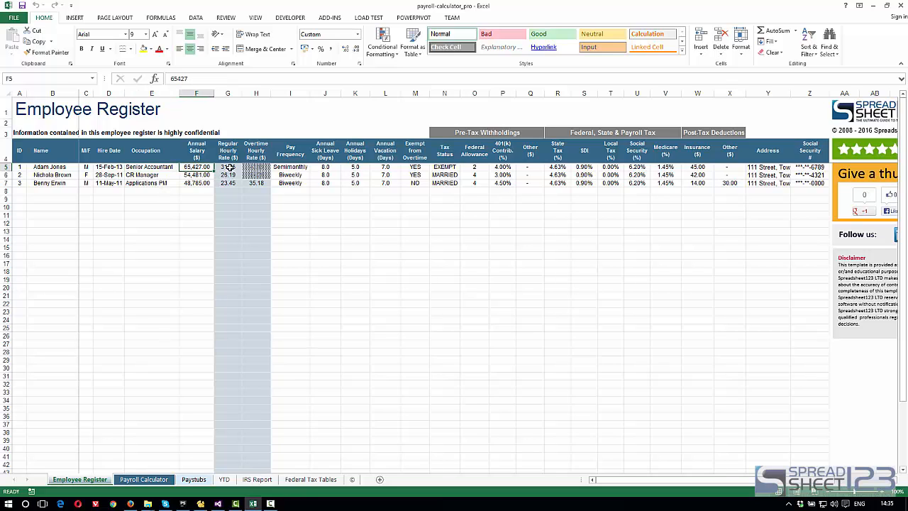
pyautogui.click(228, 167)
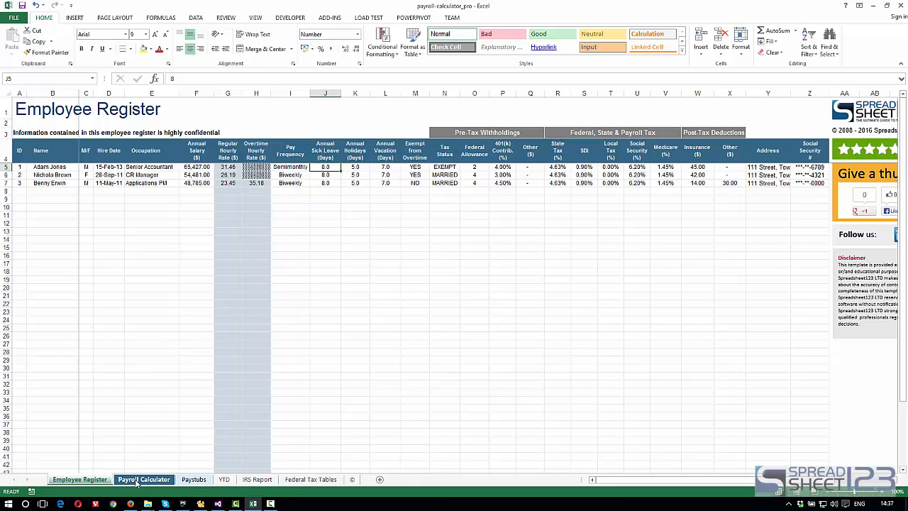
pyautogui.click(143, 478)
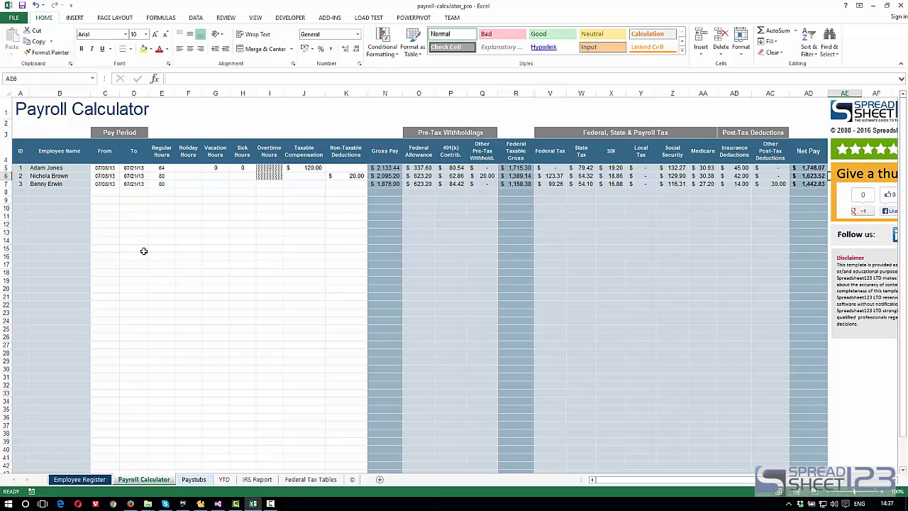
pyautogui.moveTo(156, 288)
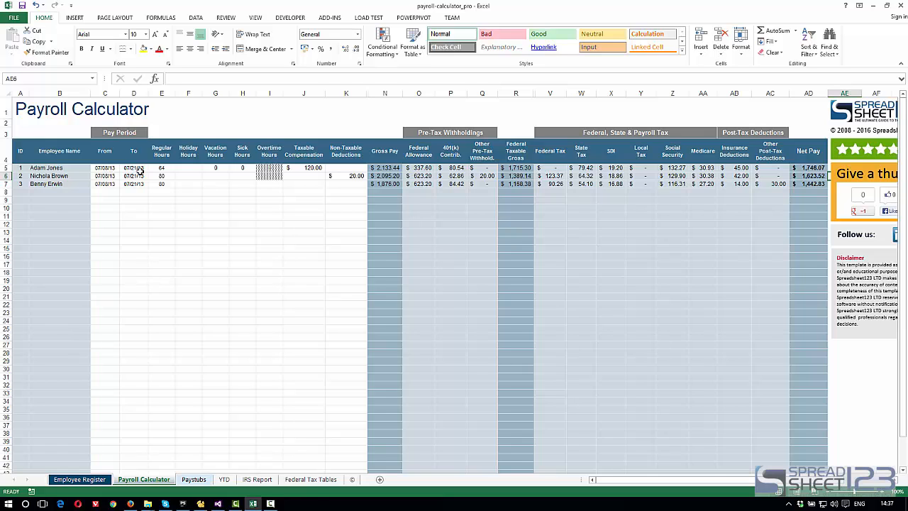
pyautogui.click(79, 479)
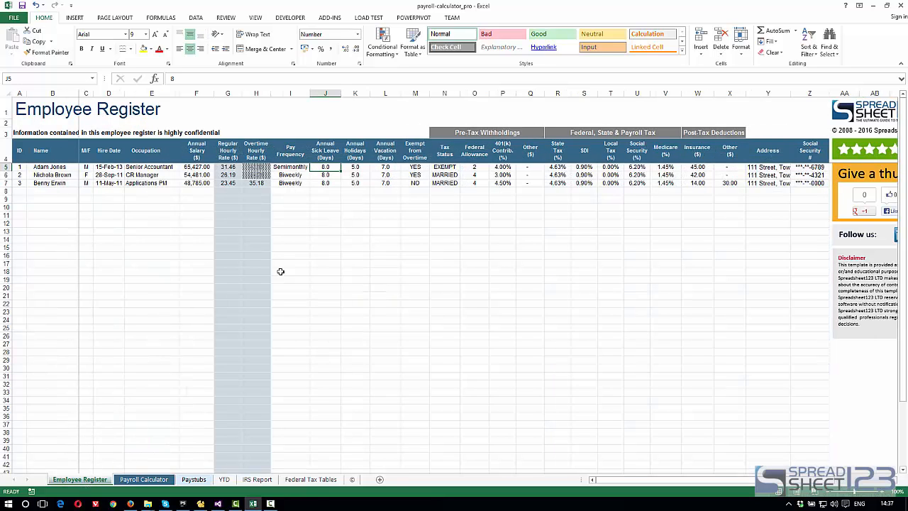
pyautogui.click(144, 478)
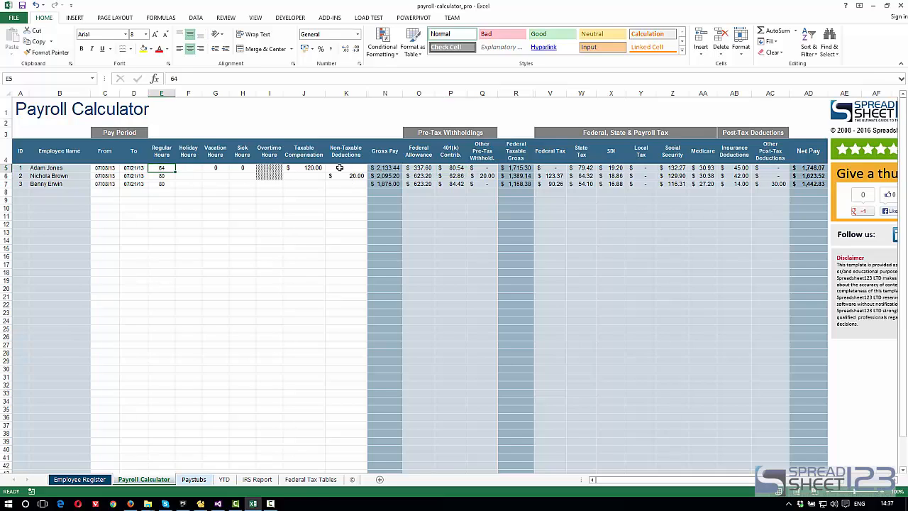
pyautogui.moveTo(265, 115)
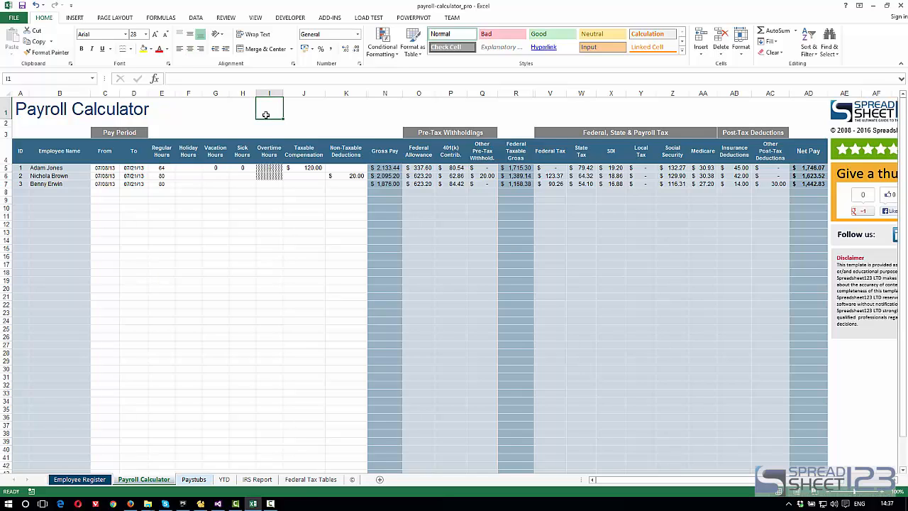
pyautogui.moveTo(644, 313)
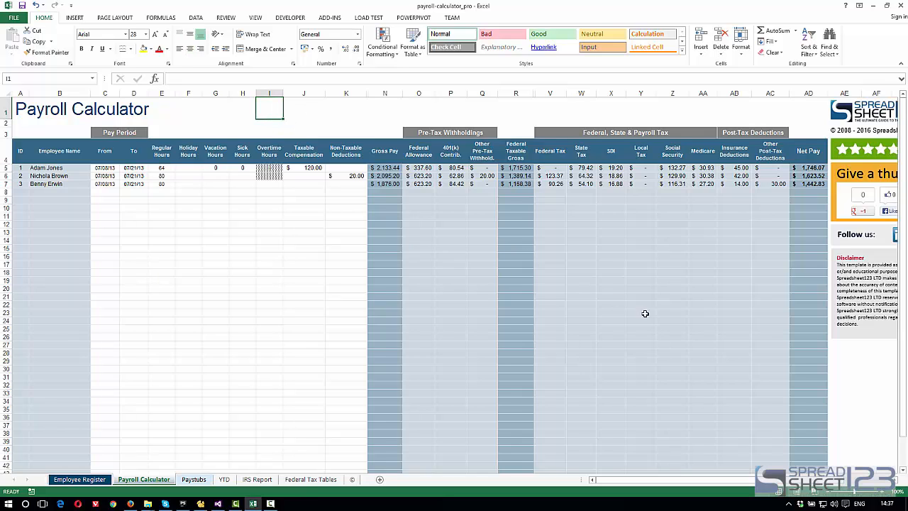
pyautogui.moveTo(589, 266)
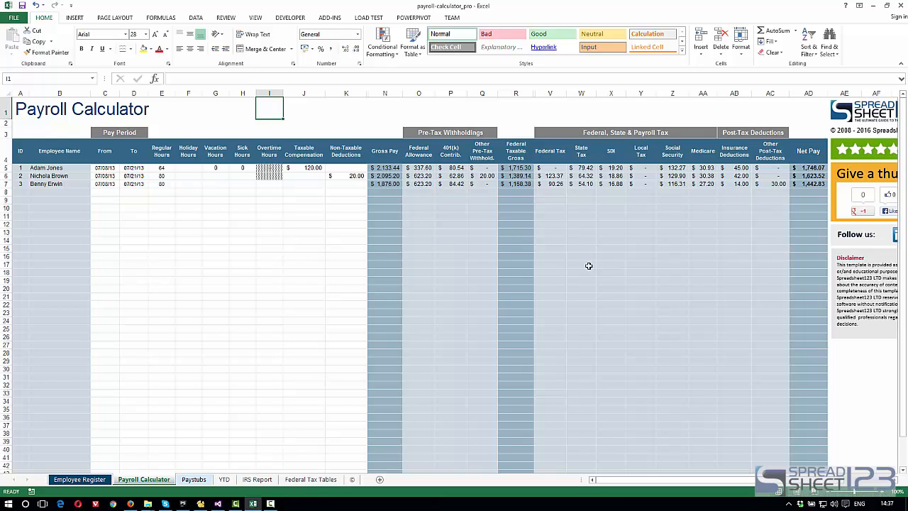
pyautogui.moveTo(126, 500)
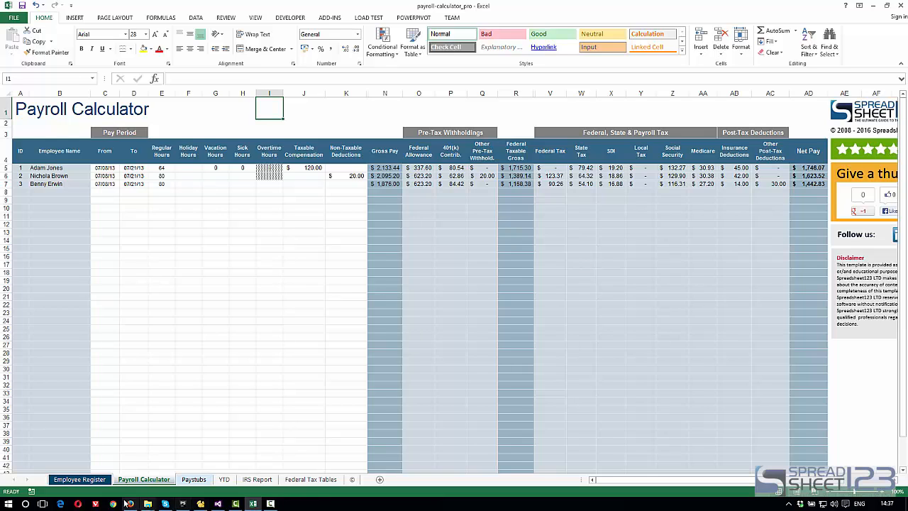
pyautogui.click(80, 479)
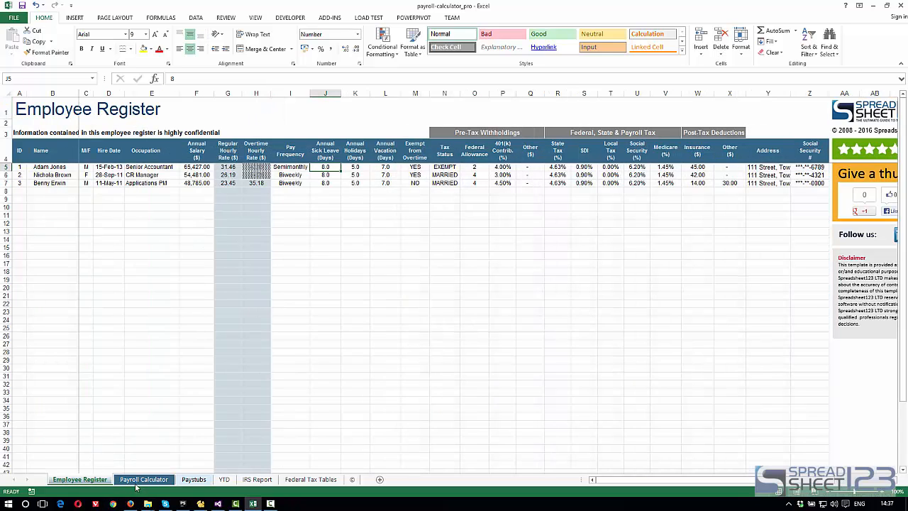
pyautogui.click(144, 478)
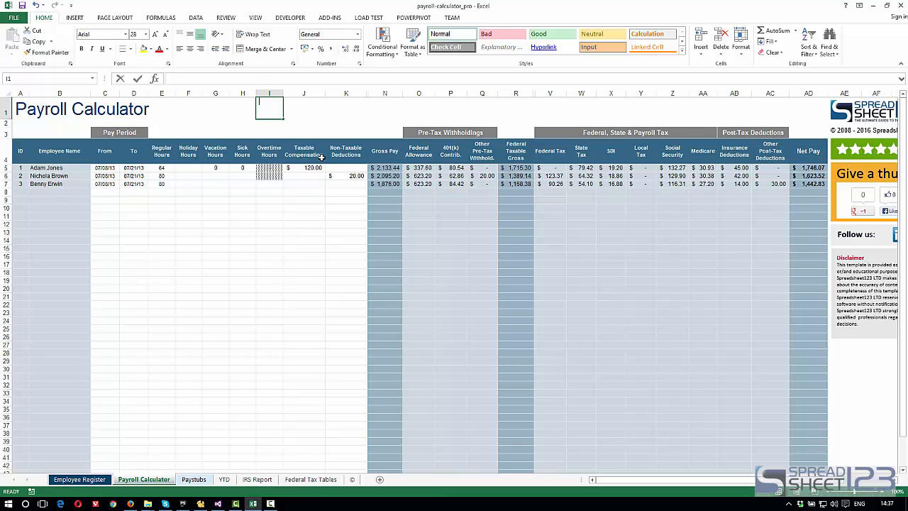
# - Calculate =40*52/24 in scratch cell AE32, giving about 86.67 hours per period
pyautogui.write('=')
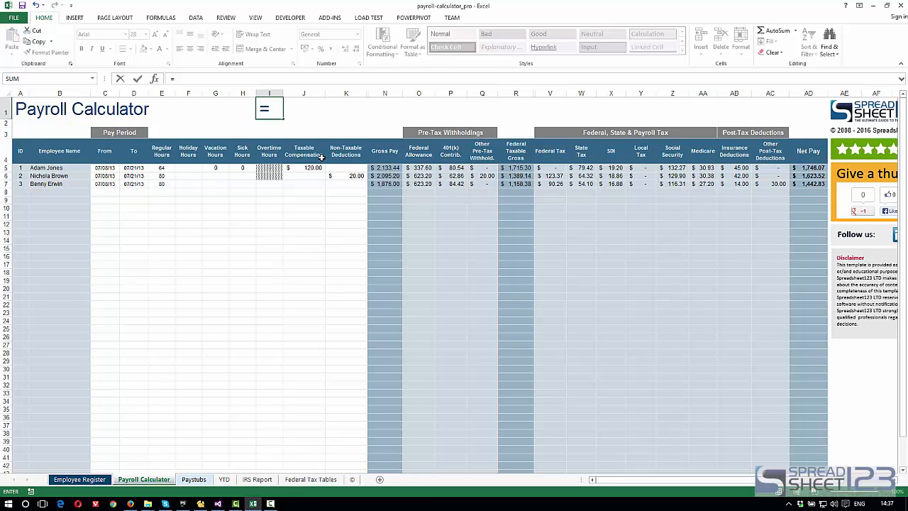
pyautogui.write('1')
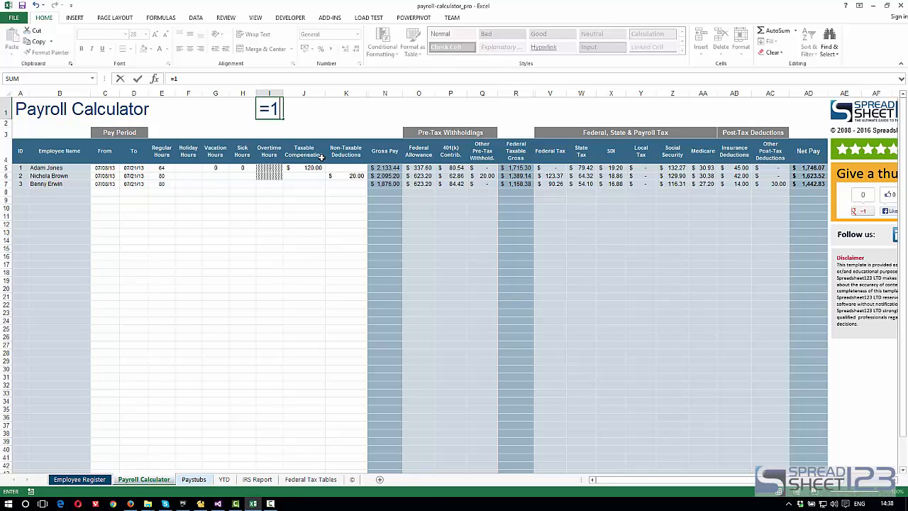
pyautogui.write('40*')
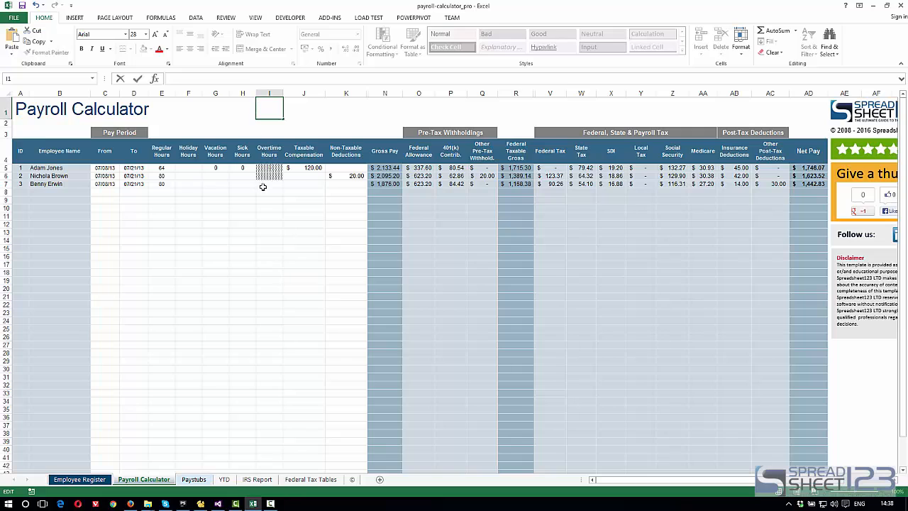
pyautogui.moveTo(666, 372)
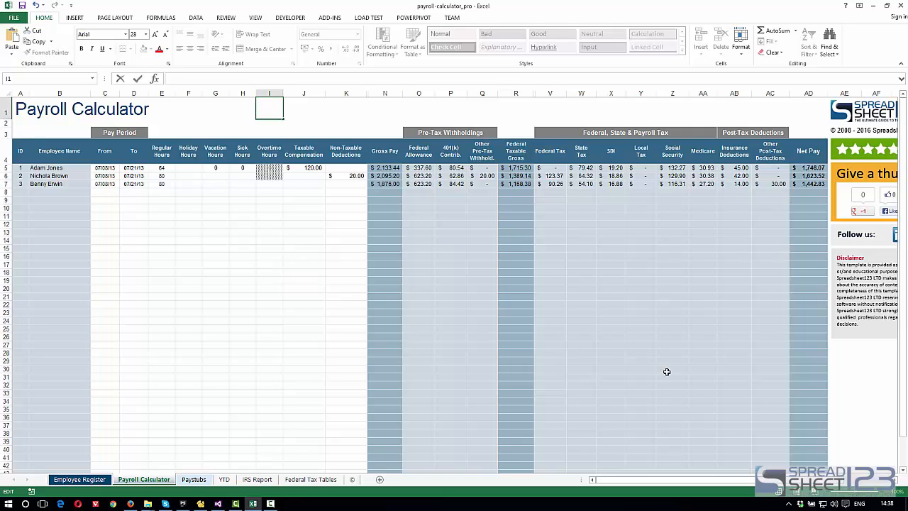
pyautogui.click(844, 385)
pyautogui.write('=40*52')
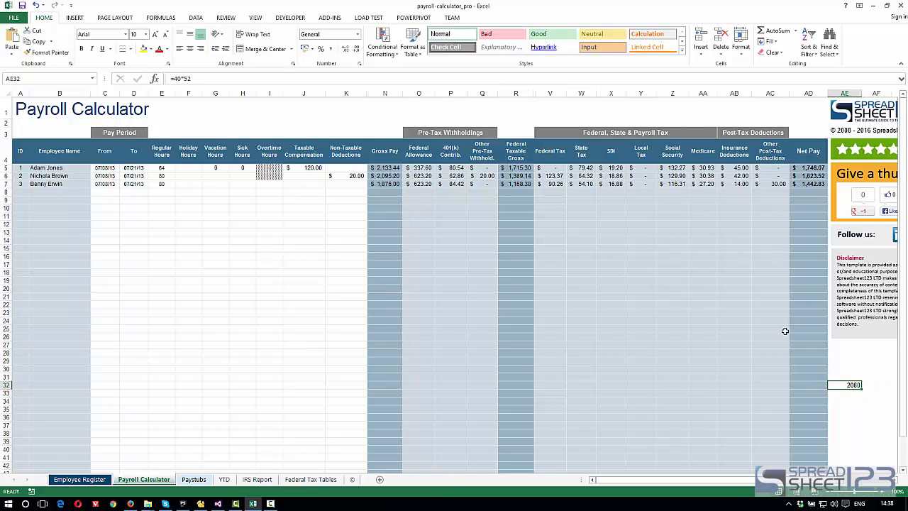
pyautogui.moveTo(461, 228)
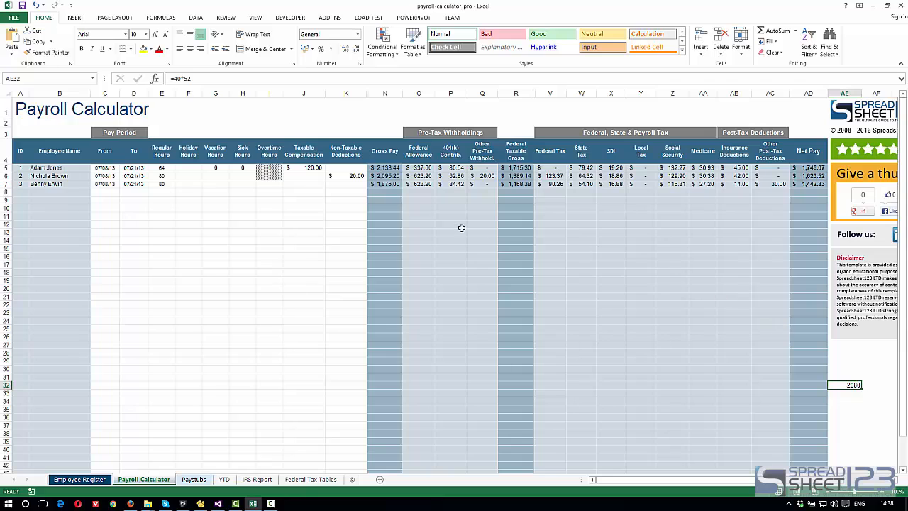
pyautogui.doubleClick(846, 385)
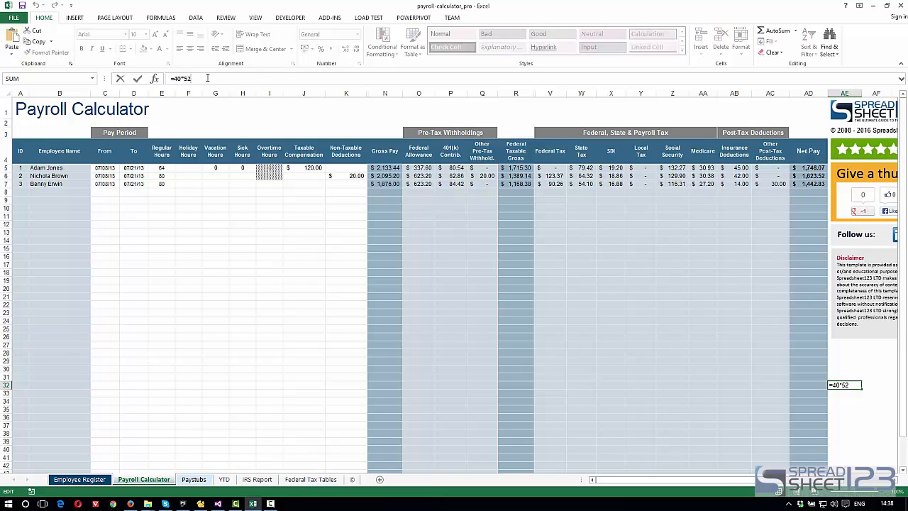
pyautogui.write('/')
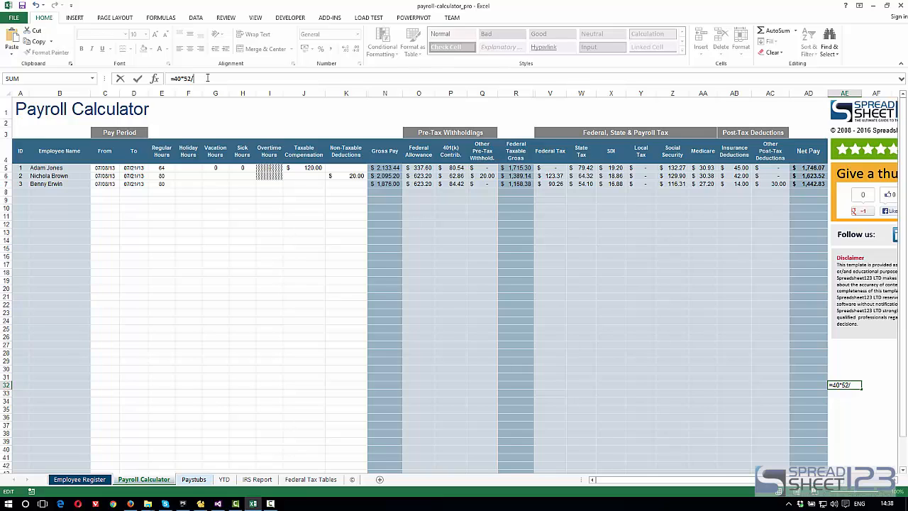
pyautogui.write('12')
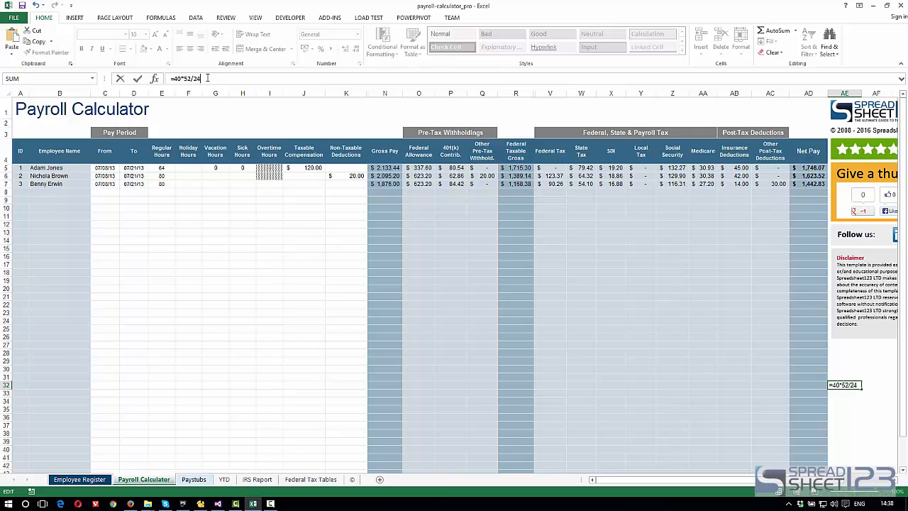
pyautogui.press('Enter')
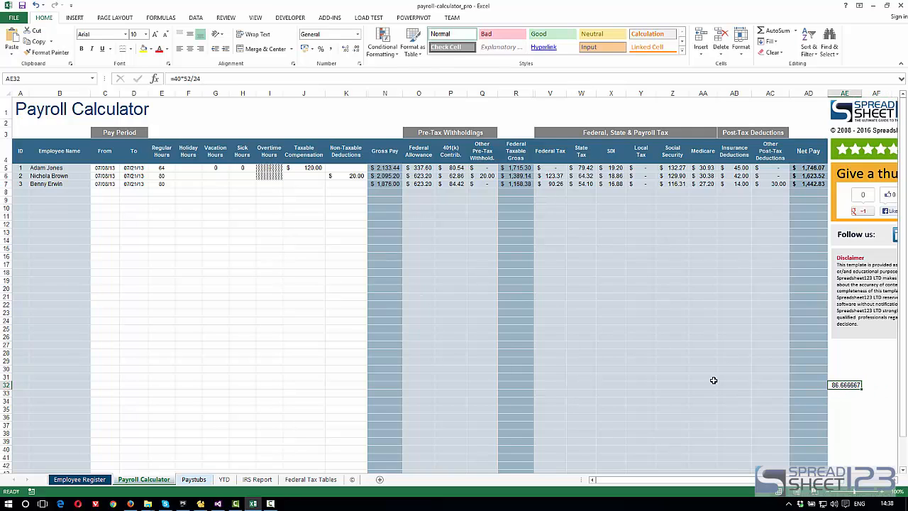
pyautogui.moveTo(212, 202)
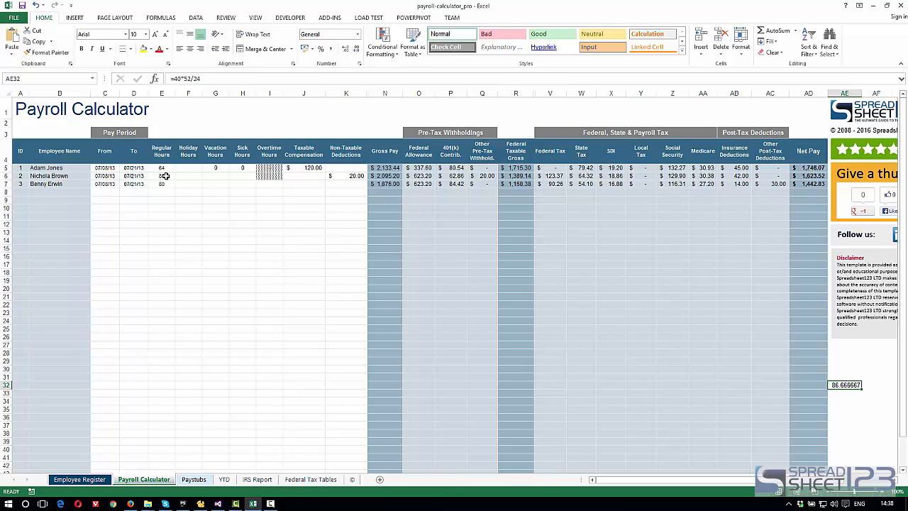
pyautogui.click(162, 168)
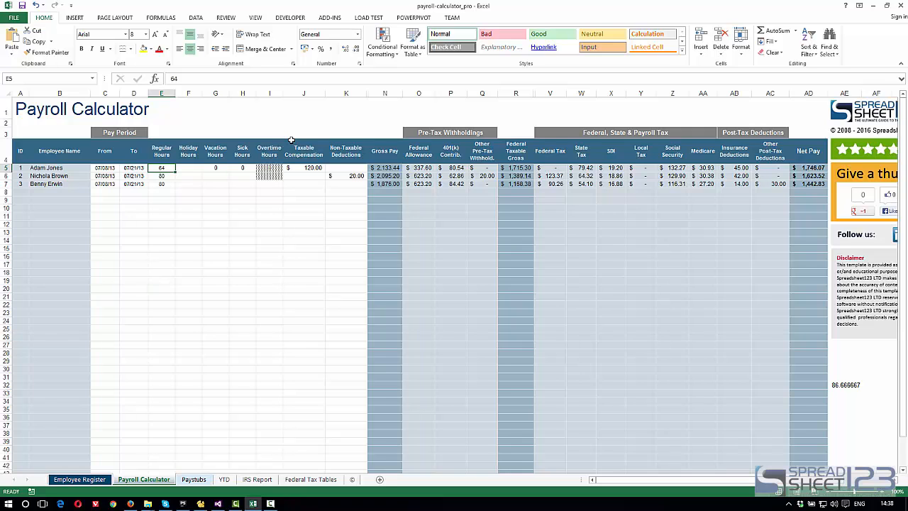
pyautogui.write('86.67')
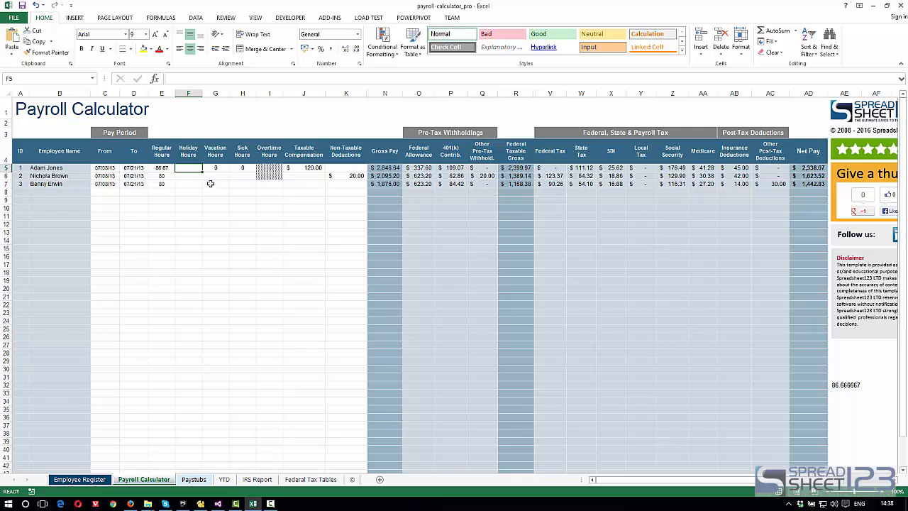
pyautogui.click(79, 479)
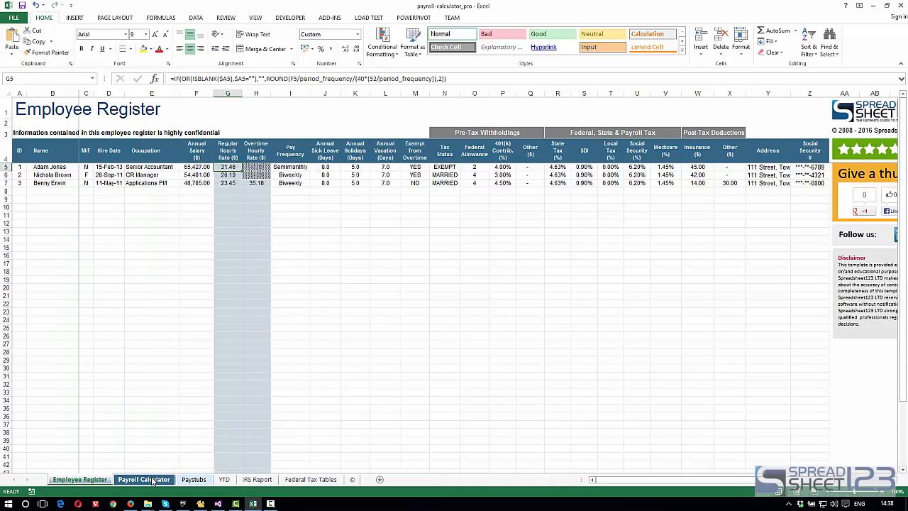
pyautogui.click(143, 478)
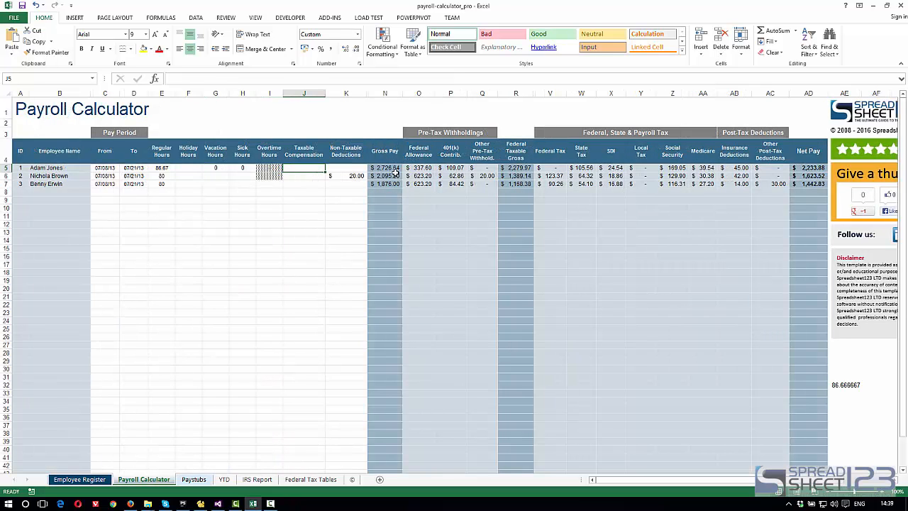
pyautogui.click(385, 167)
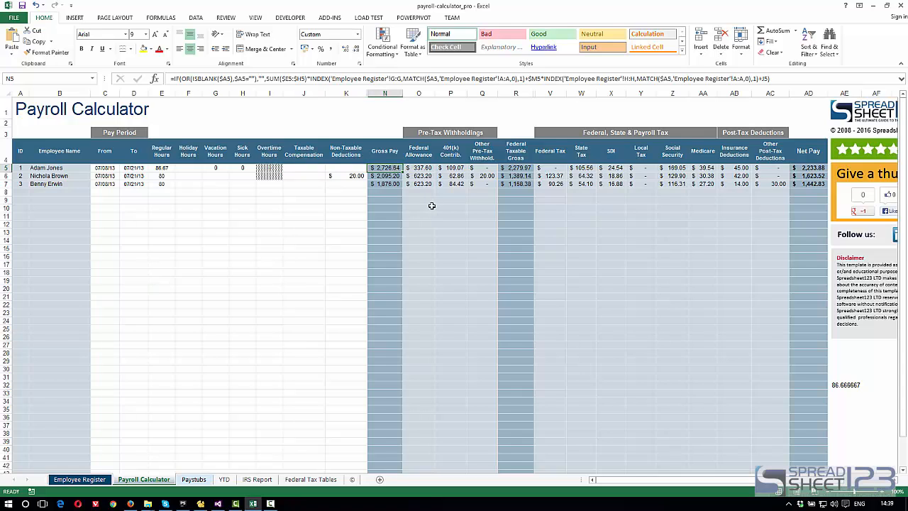
pyautogui.moveTo(208, 168)
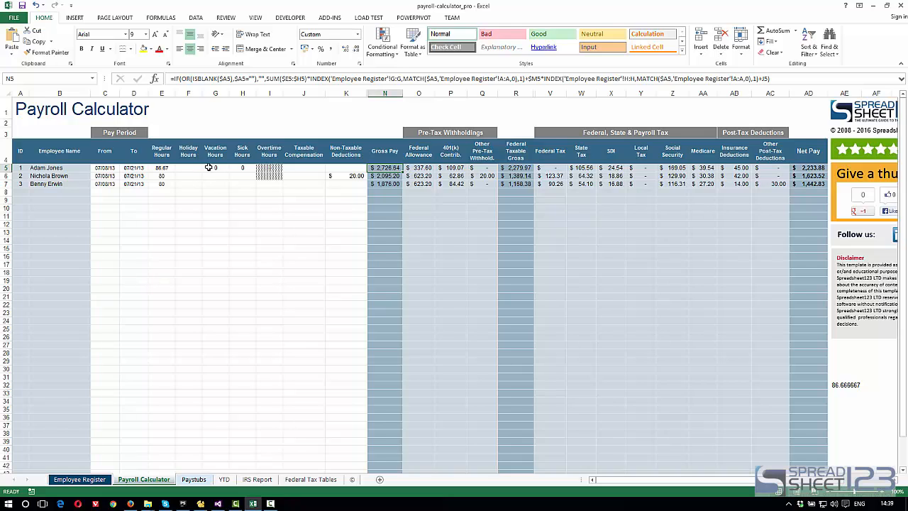
pyautogui.click(188, 167)
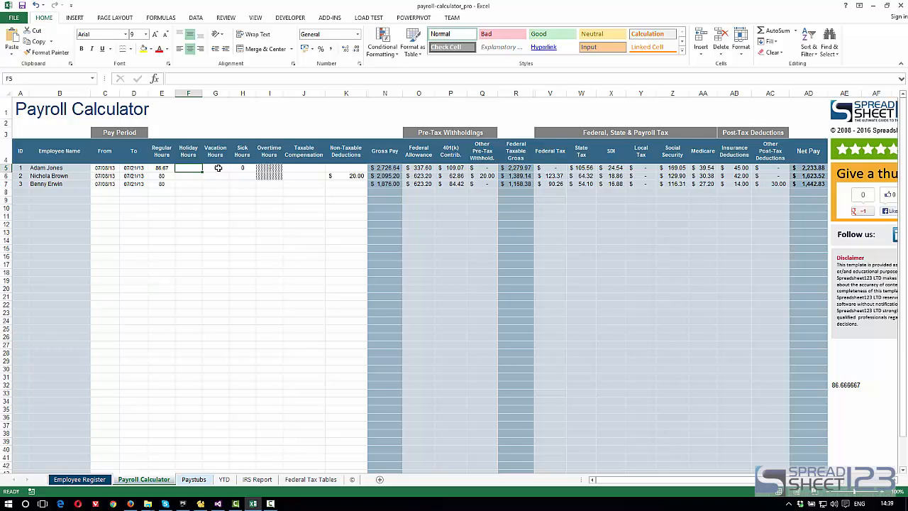
pyautogui.click(243, 168)
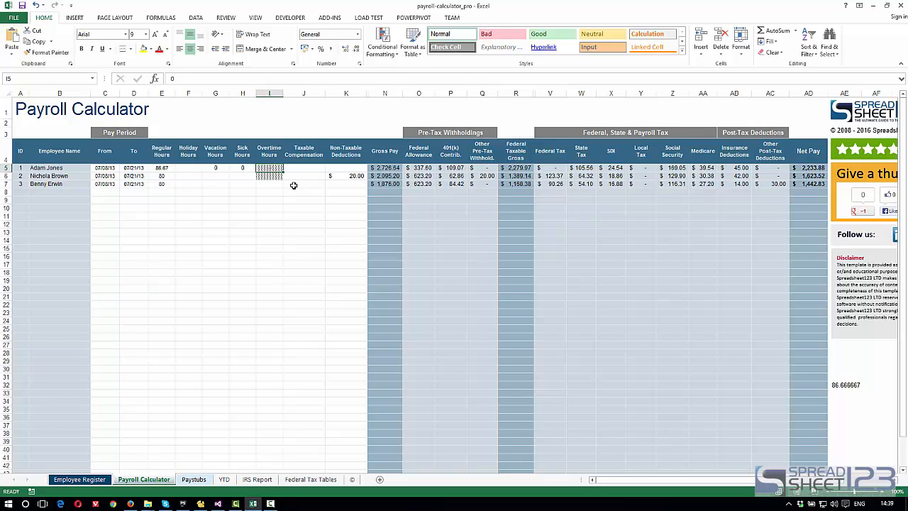
pyautogui.moveTo(271, 168)
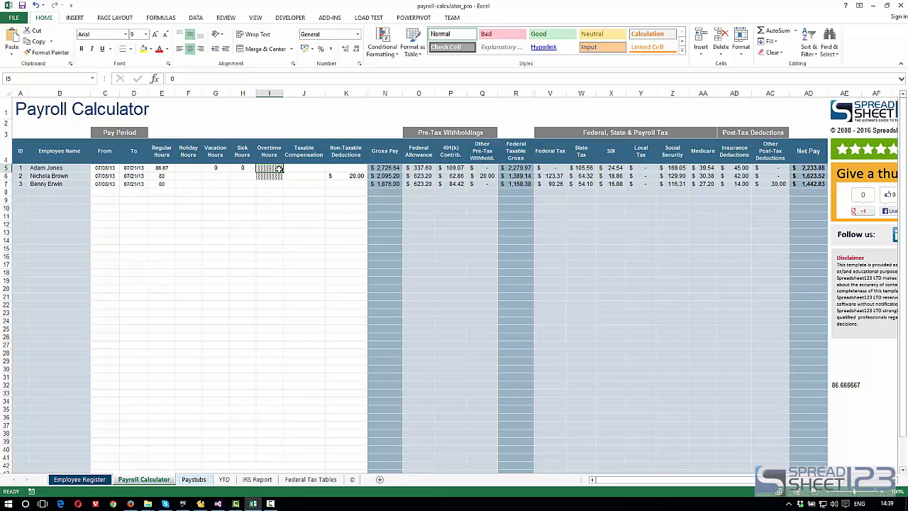
pyautogui.click(303, 168)
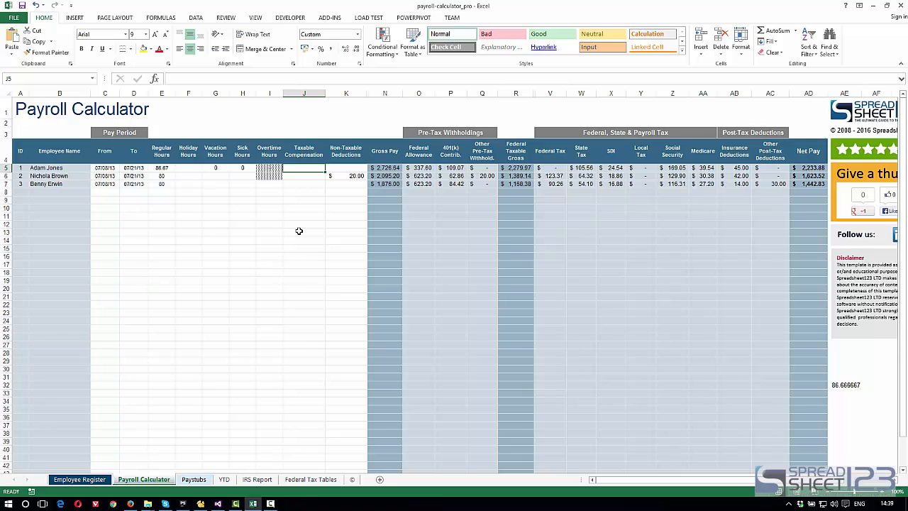
pyautogui.moveTo(295, 214)
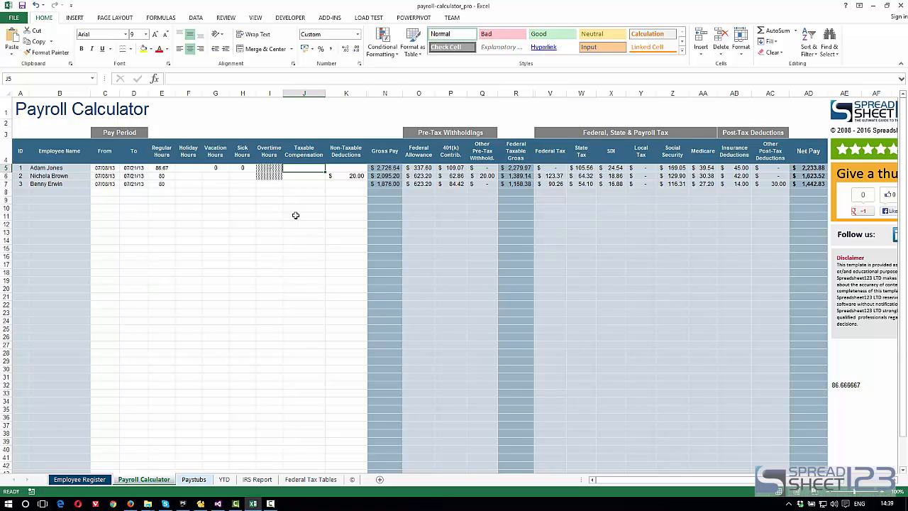
pyautogui.click(346, 168)
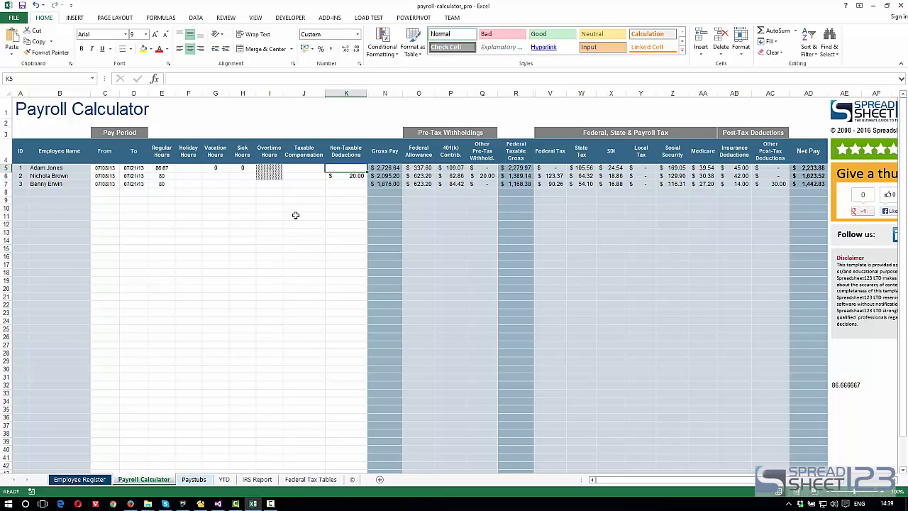
pyautogui.click(384, 167)
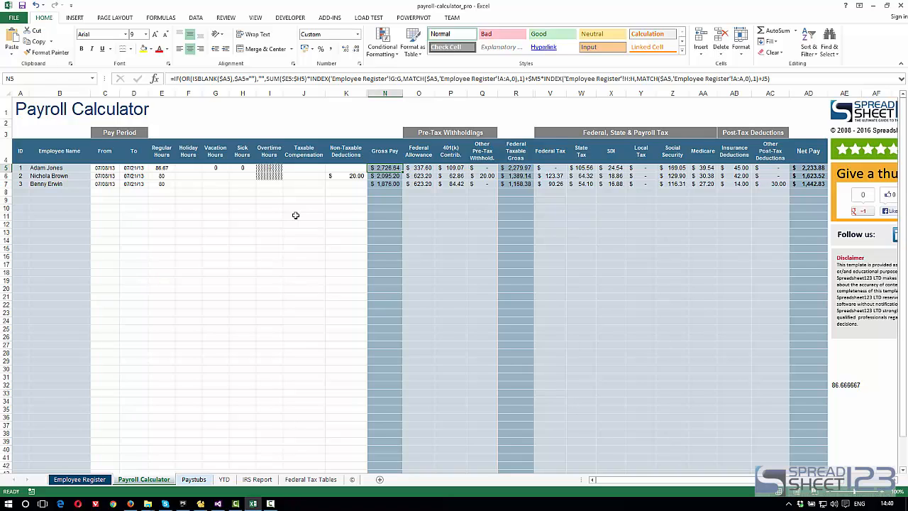
pyautogui.click(418, 167)
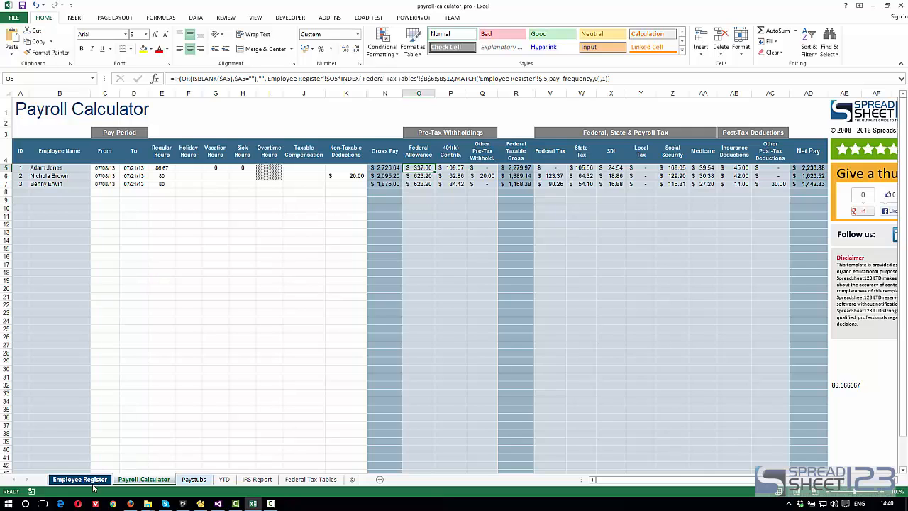
pyautogui.click(79, 478)
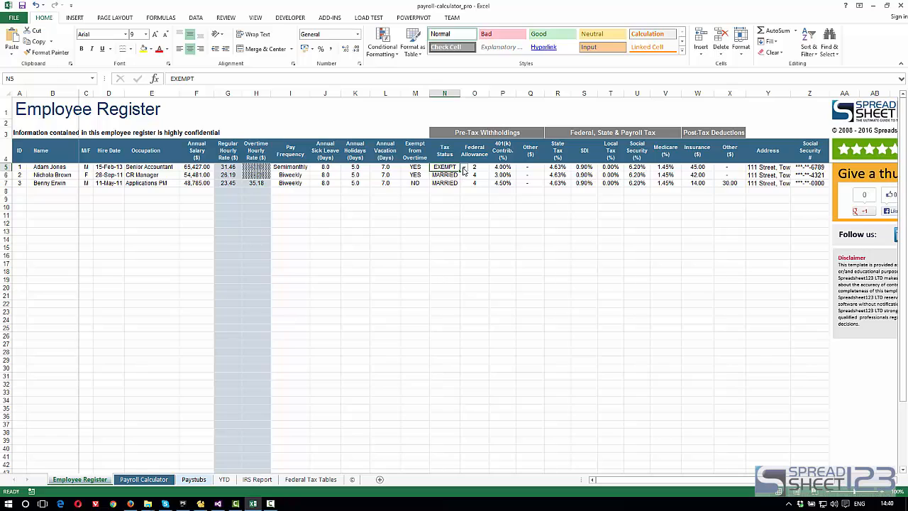
pyautogui.click(463, 167)
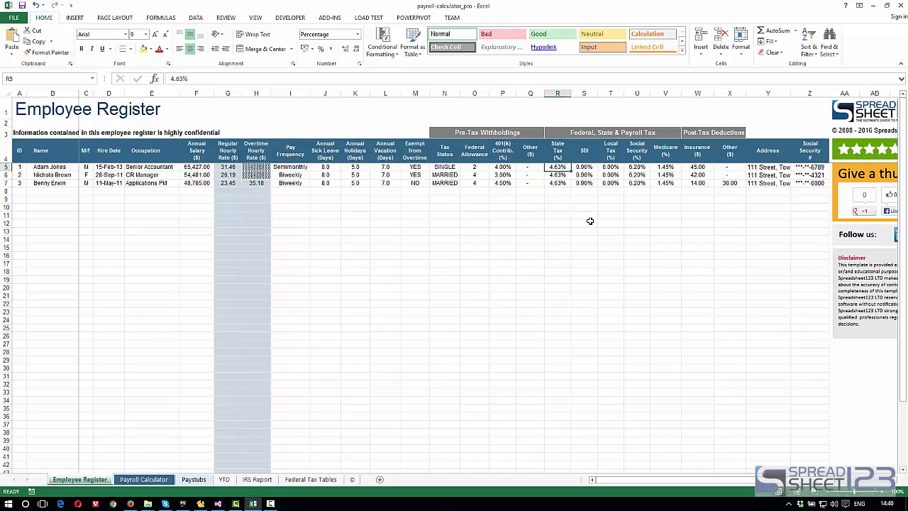
pyautogui.moveTo(592, 219)
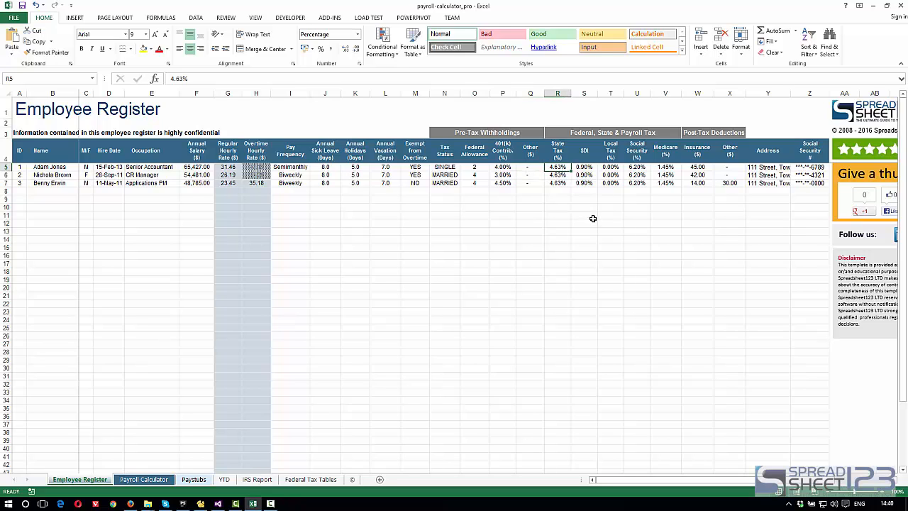
pyautogui.moveTo(578, 207)
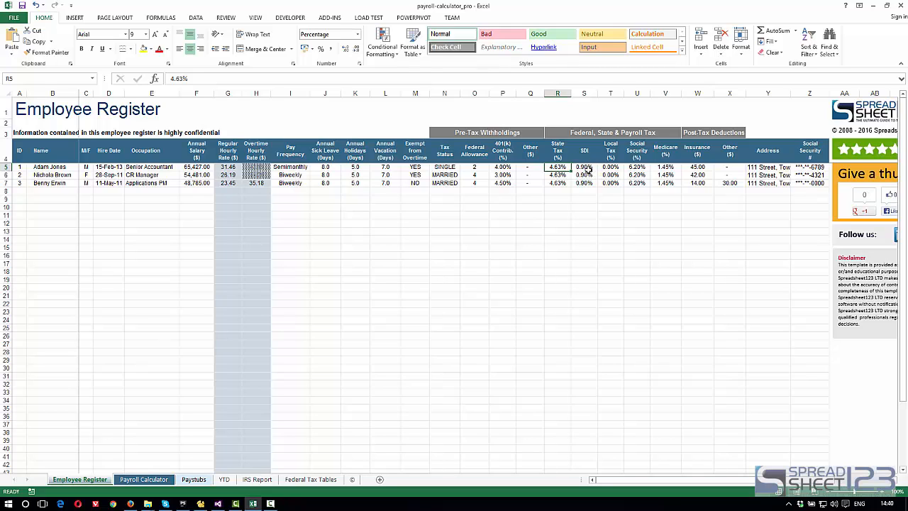
pyautogui.click(584, 167)
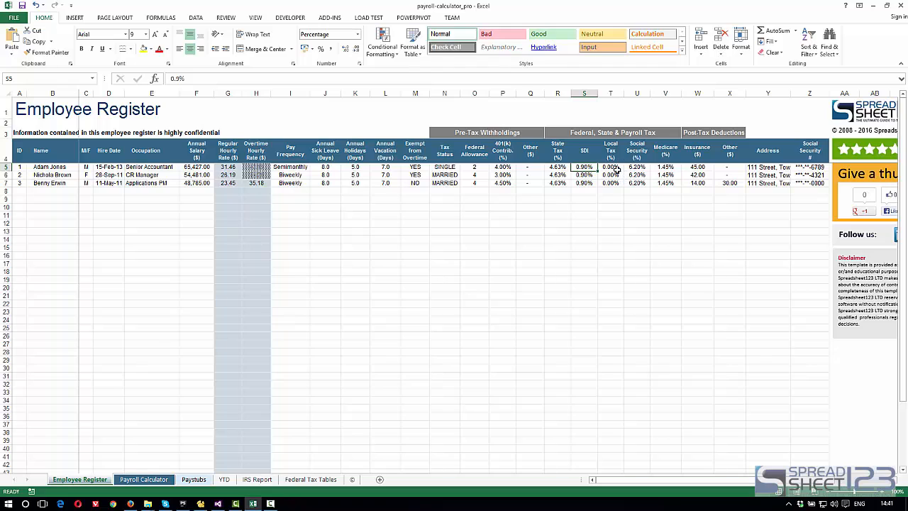
pyautogui.click(610, 166)
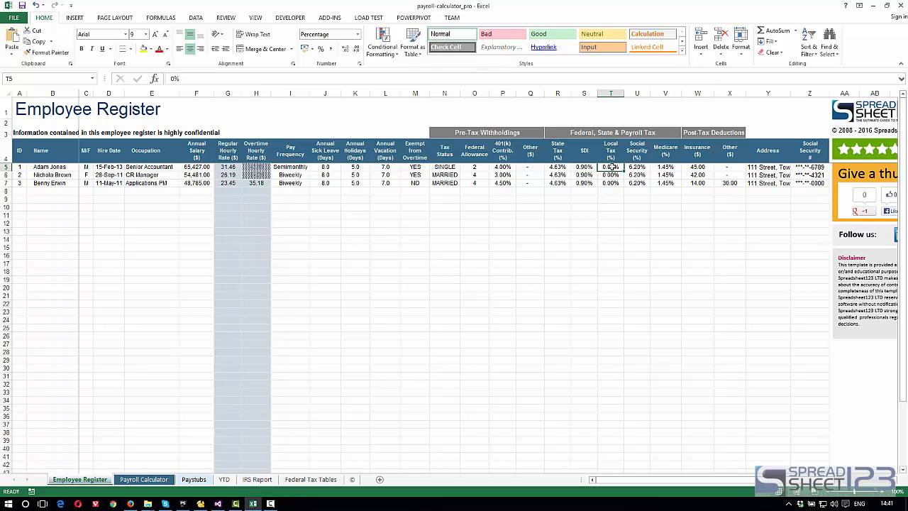
pyautogui.click(637, 167)
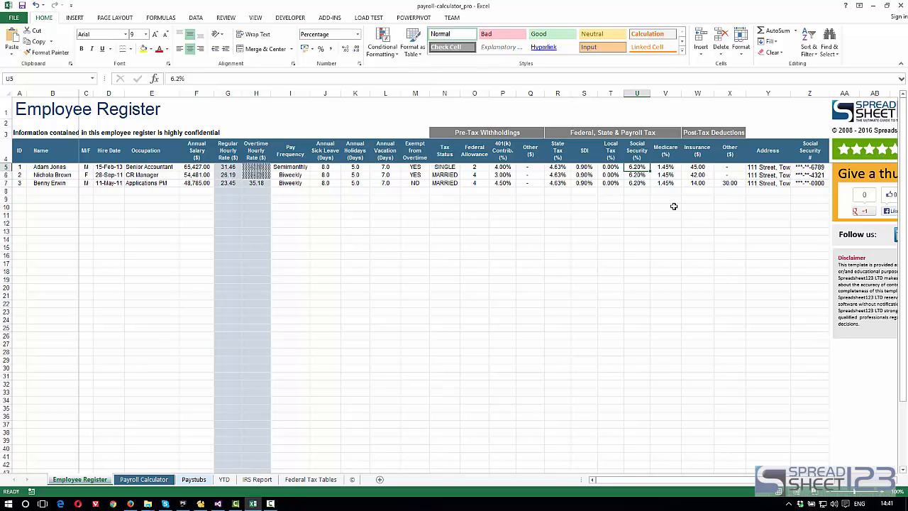
pyautogui.click(665, 167)
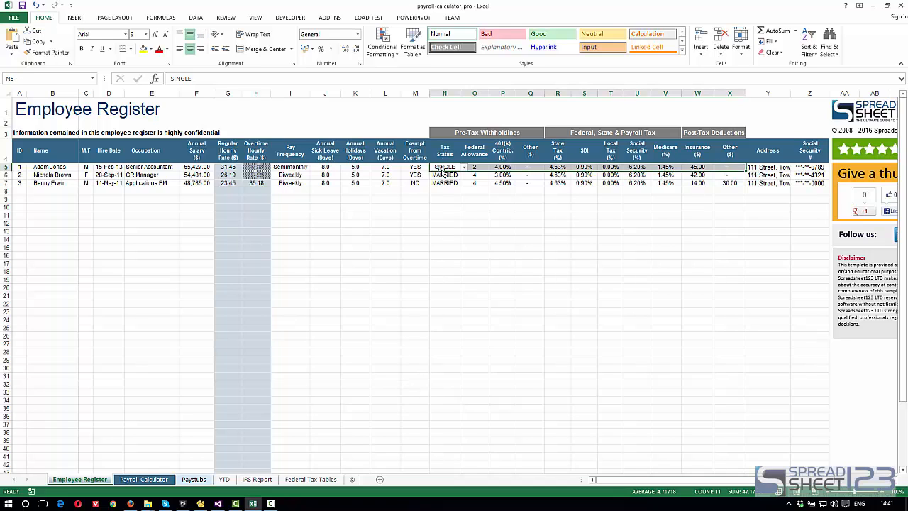
pyautogui.moveTo(678, 205)
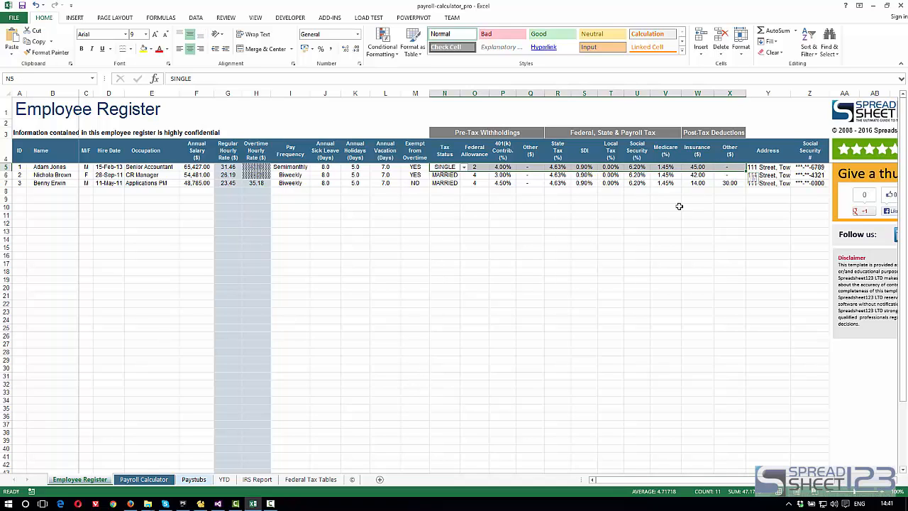
pyautogui.click(143, 480)
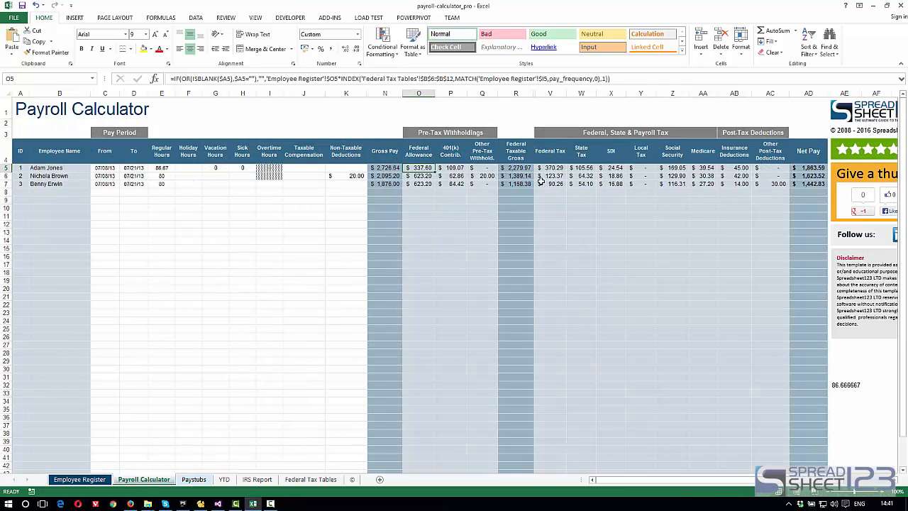
pyautogui.moveTo(463, 192)
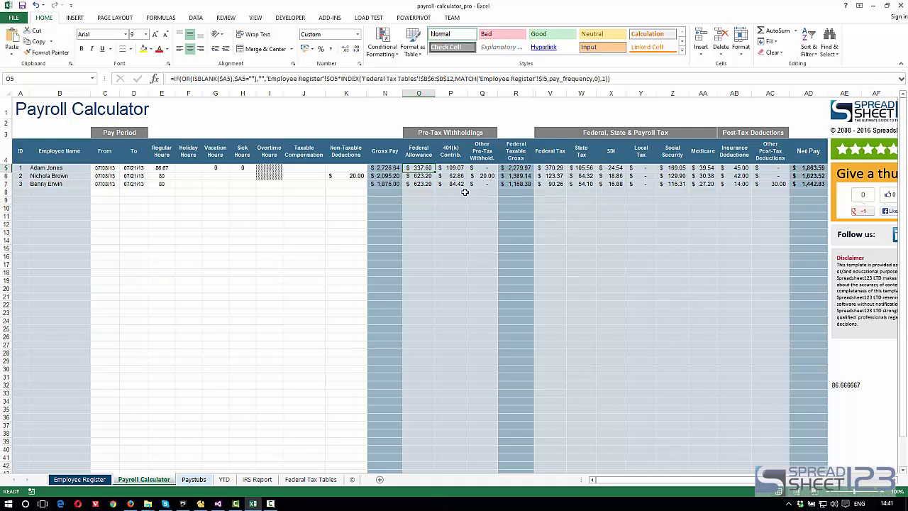
pyautogui.moveTo(126, 462)
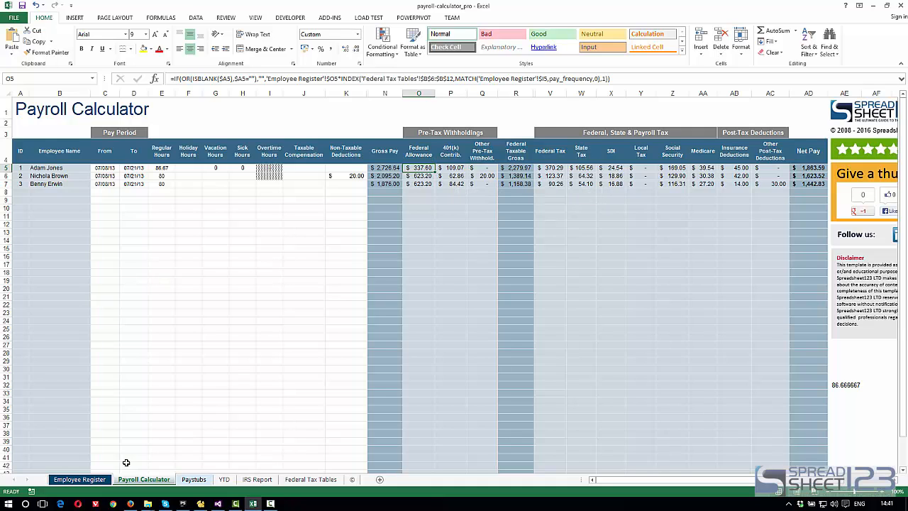
pyautogui.click(79, 479)
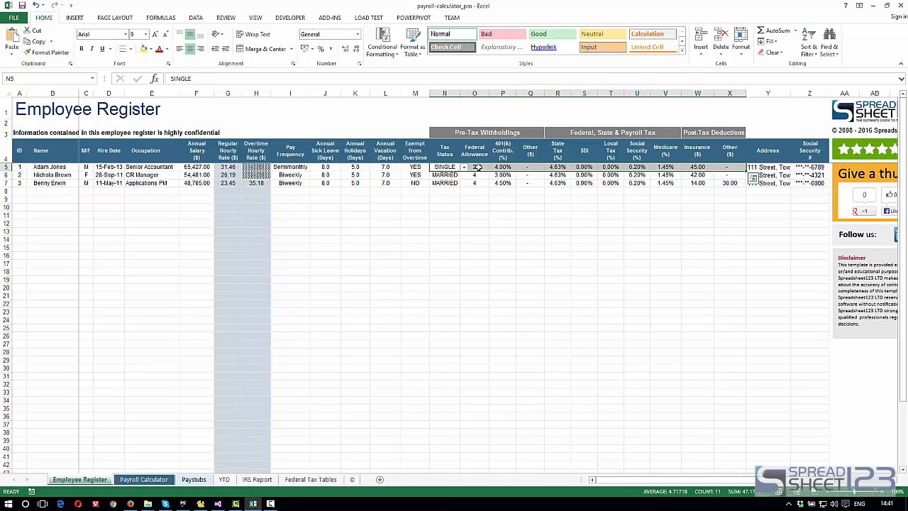
pyautogui.click(310, 480)
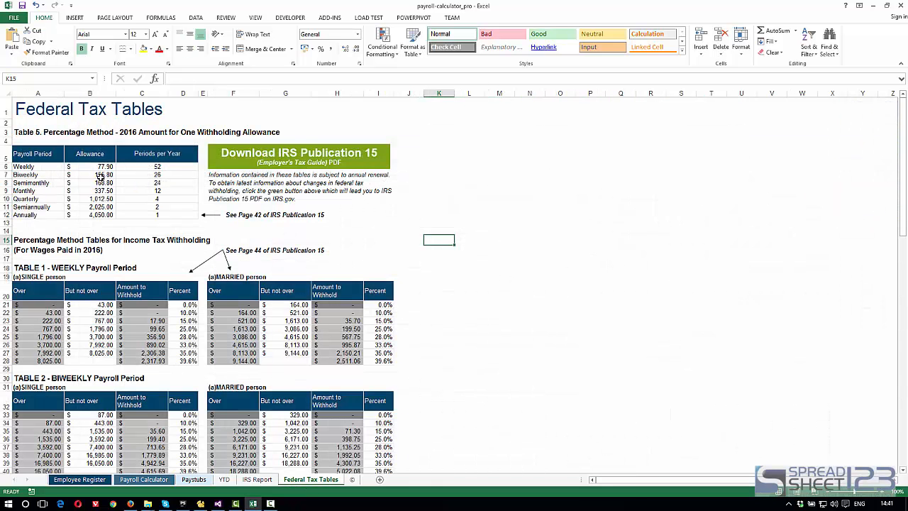
pyautogui.moveTo(68, 187)
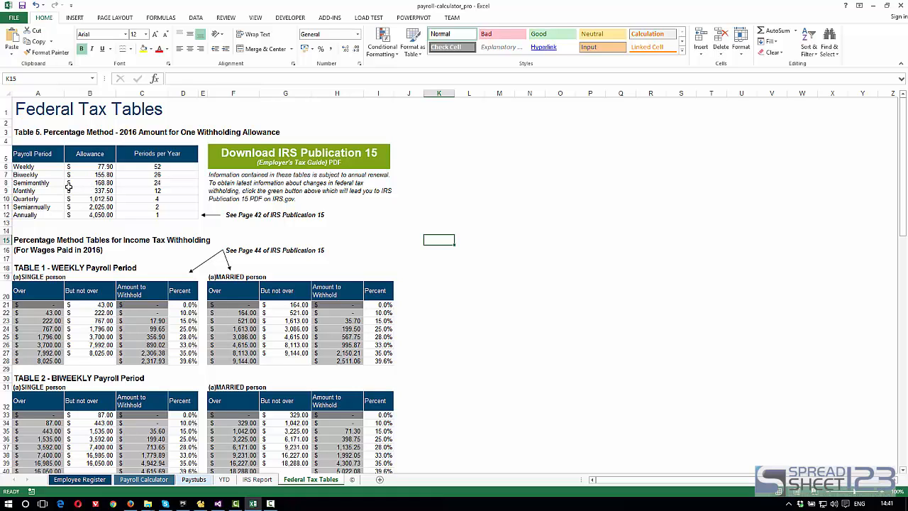
# - Look up the 168.80 semimonthly allowance in B8 of the Federal Tax Tables
pyautogui.click(92, 182)
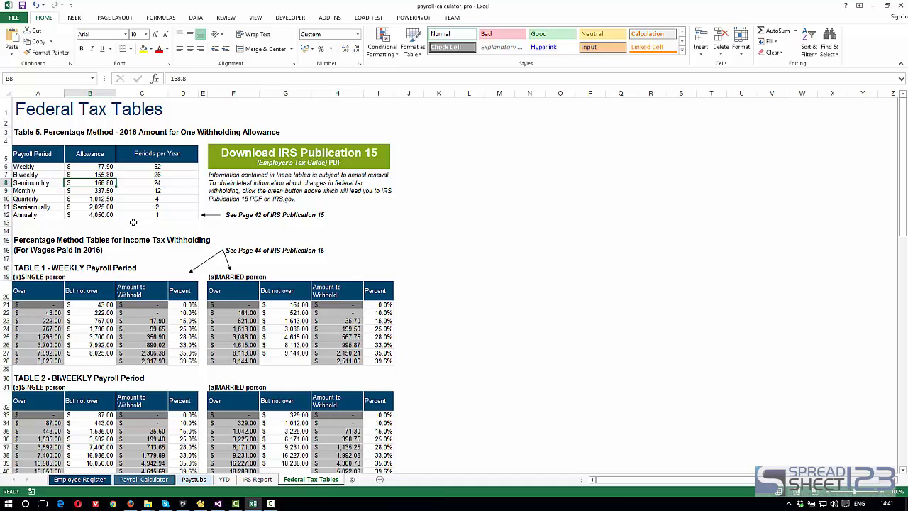
pyautogui.moveTo(126, 485)
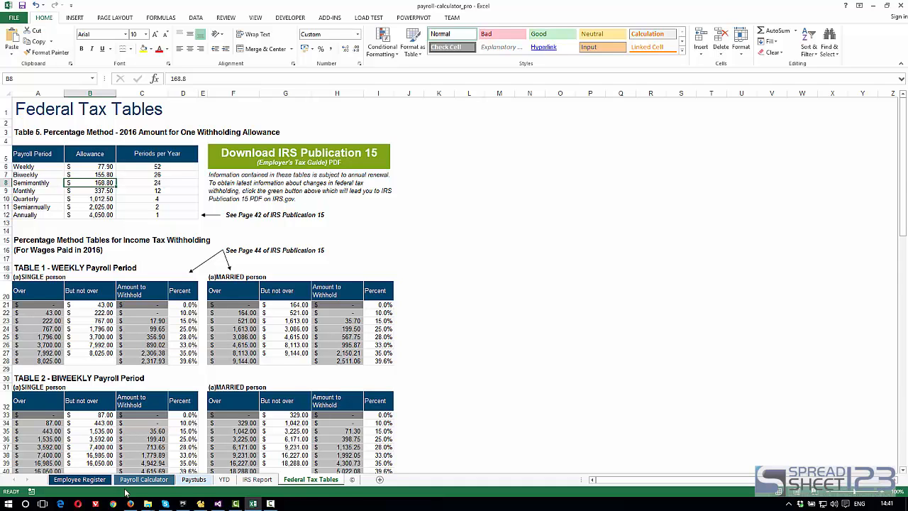
pyautogui.click(144, 479)
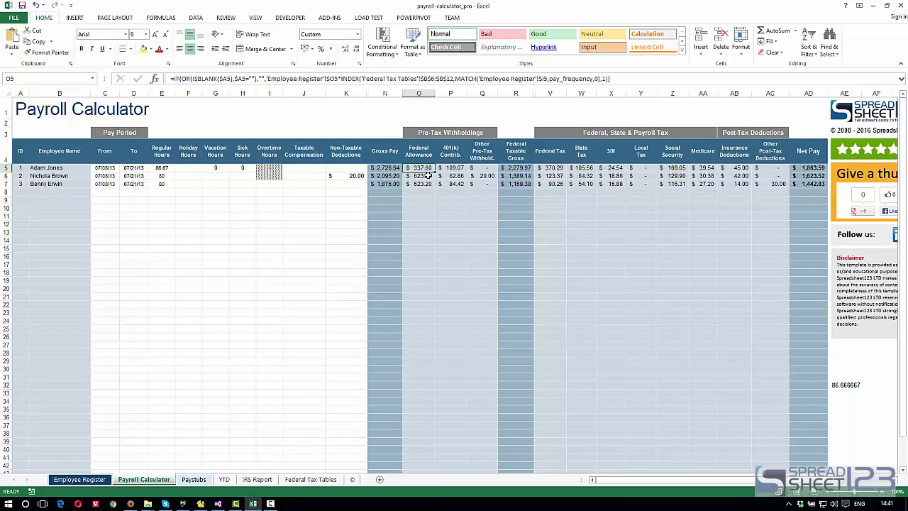
pyautogui.click(451, 167)
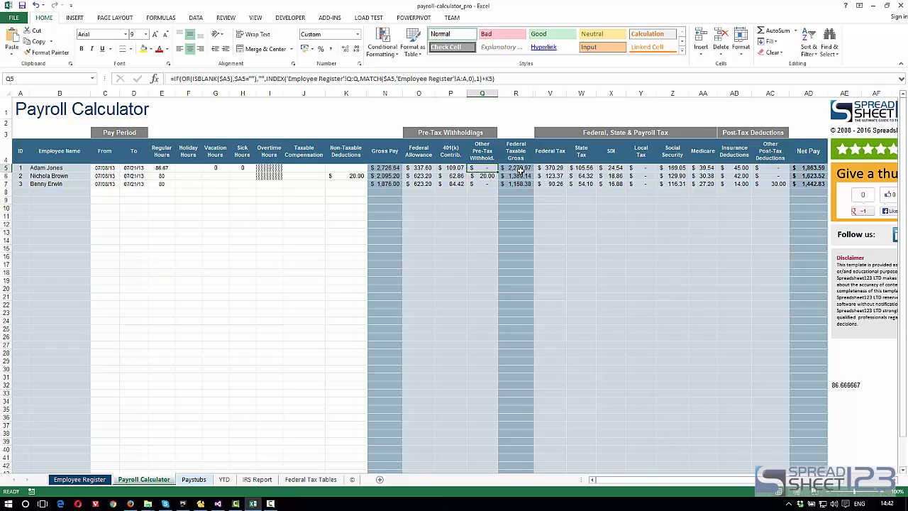
pyautogui.click(549, 167)
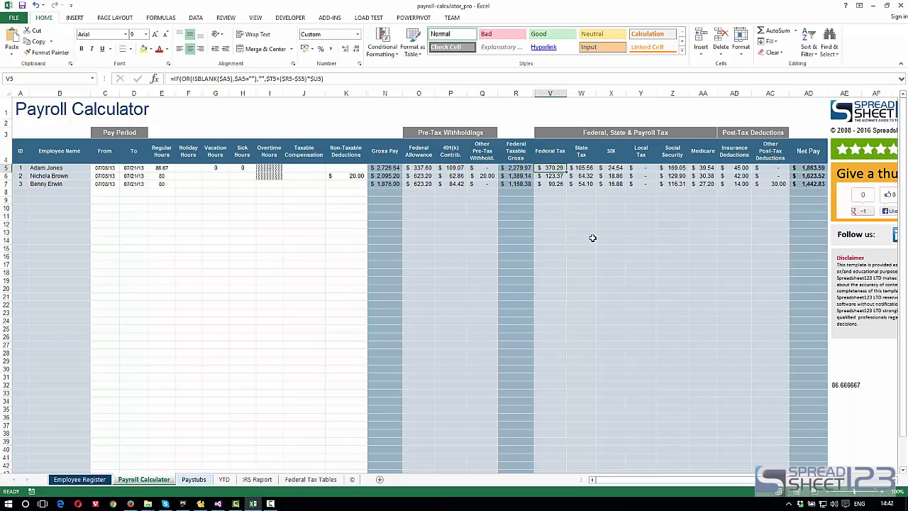
pyautogui.click(580, 168)
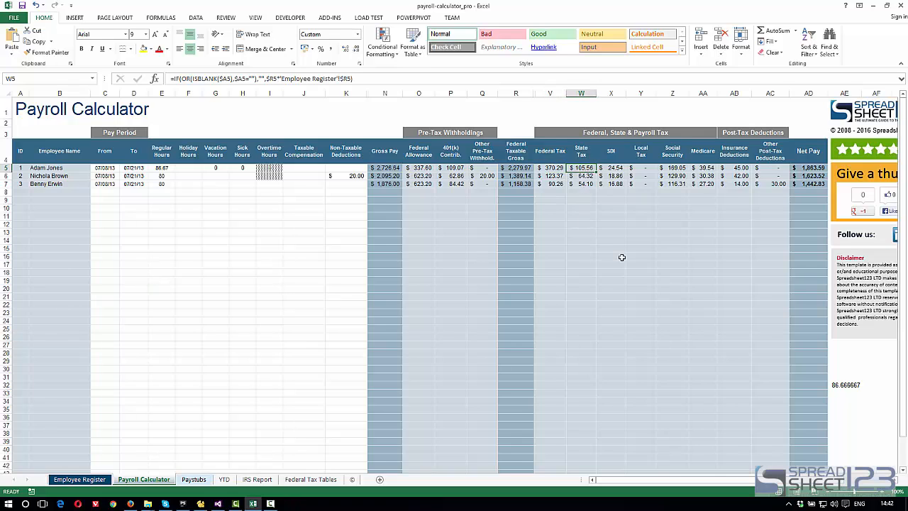
pyautogui.moveTo(612, 175)
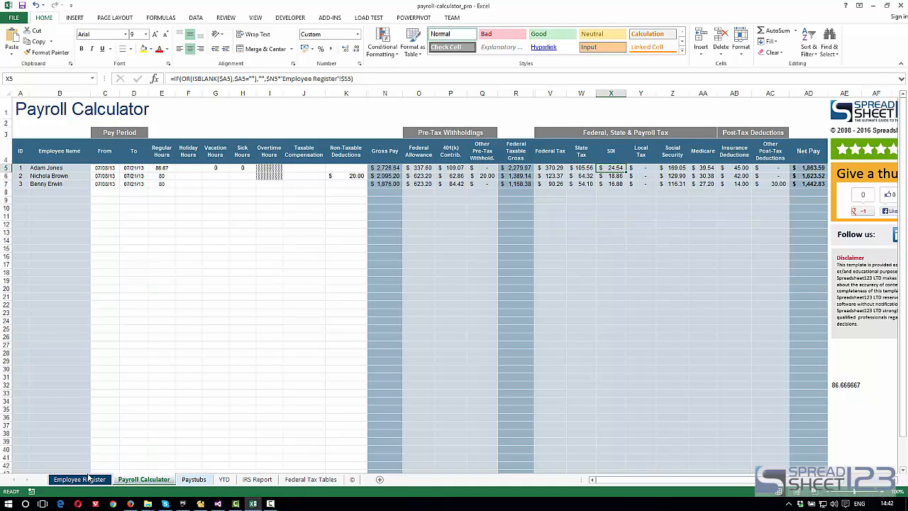
pyautogui.click(80, 478)
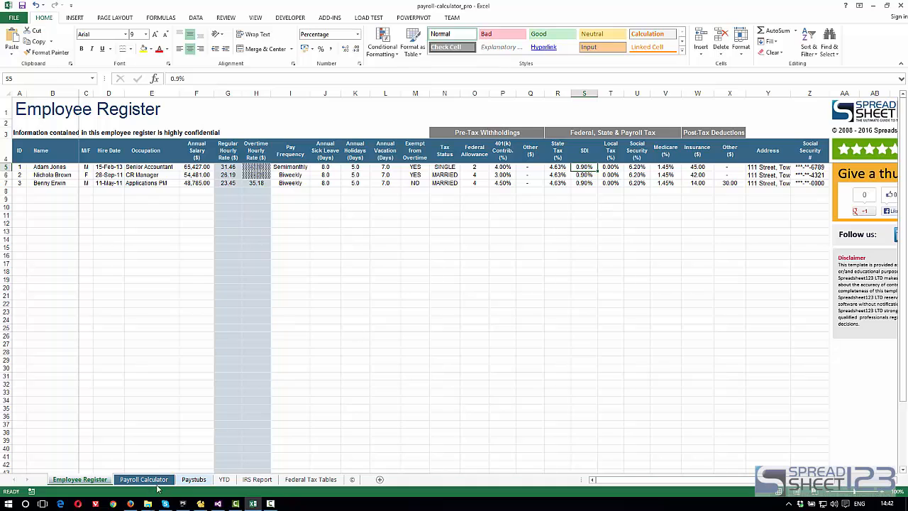
pyautogui.click(143, 479)
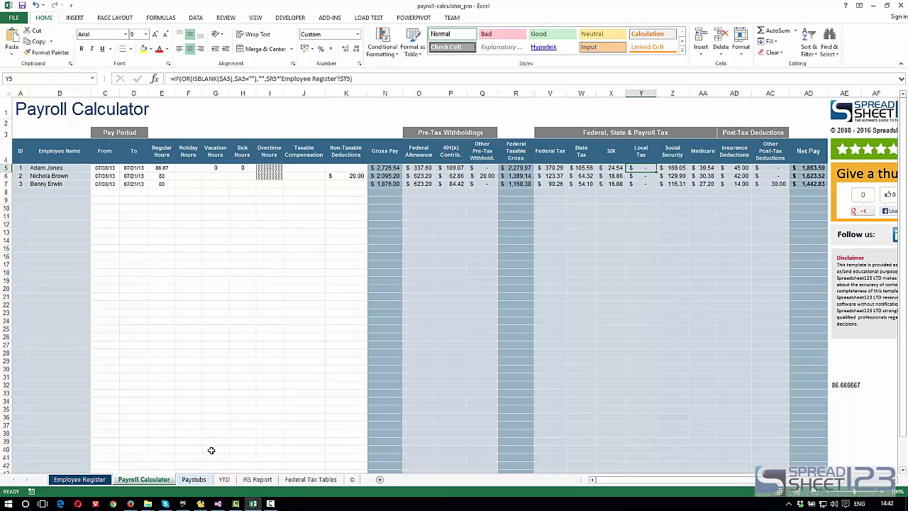
pyautogui.moveTo(215, 450)
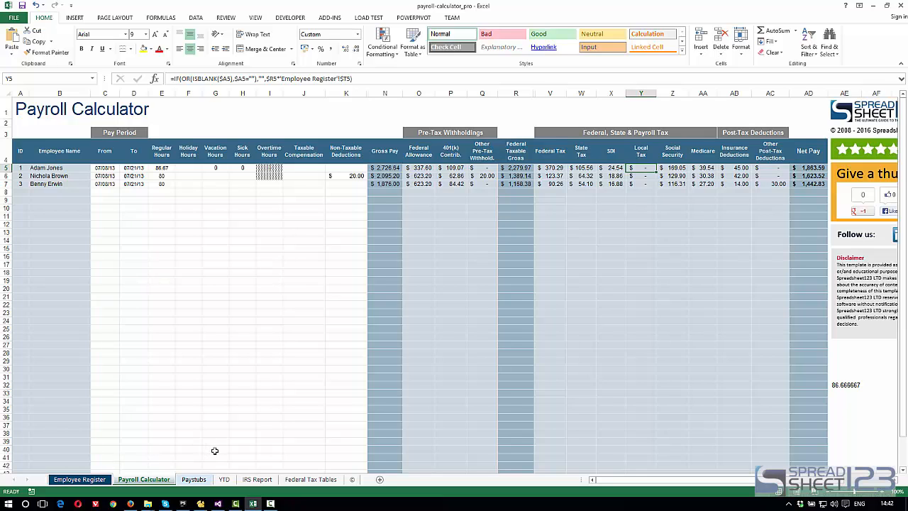
pyautogui.moveTo(219, 451)
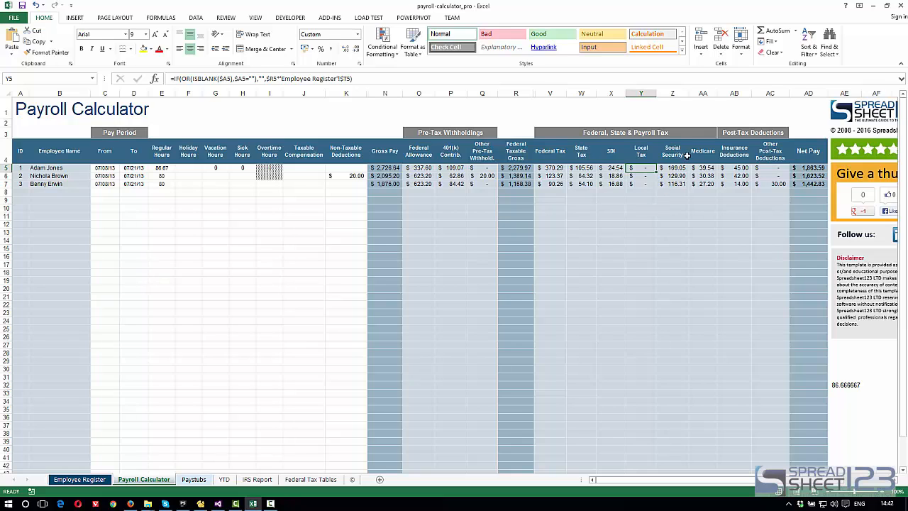
pyautogui.click(671, 167)
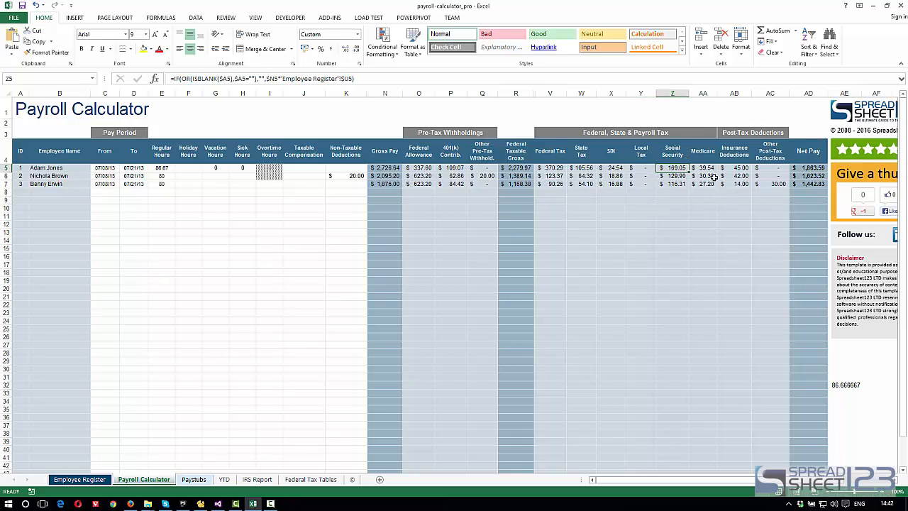
pyautogui.click(742, 168)
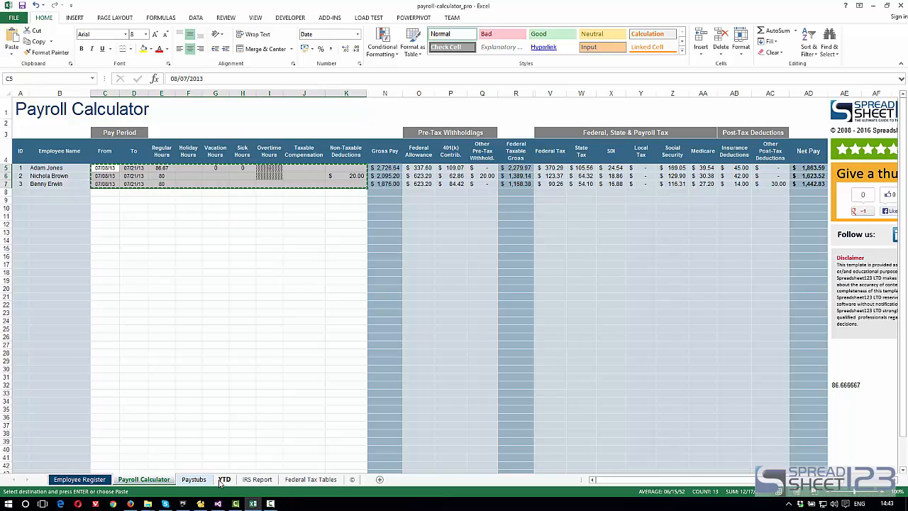
# - Paste the copied C5:K7 period inputs into YTD Payroll starting at row 14
pyautogui.click(224, 478)
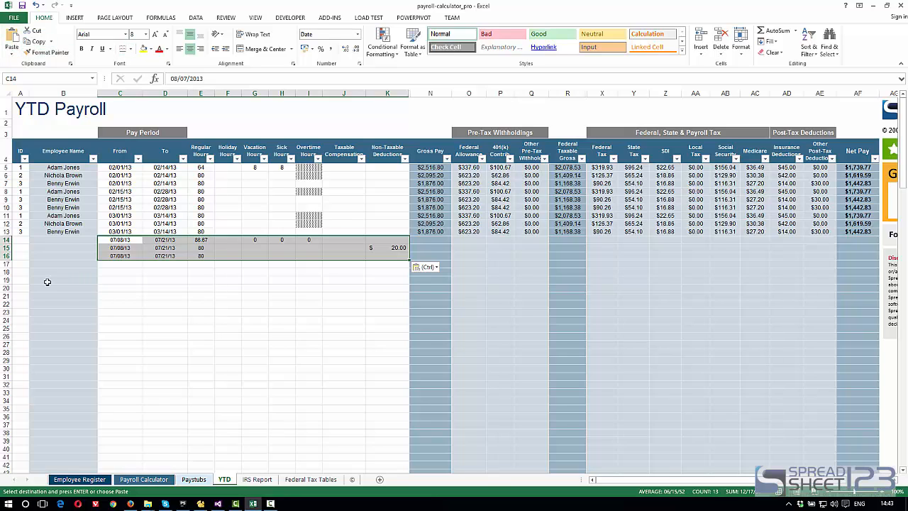
pyautogui.click(21, 239)
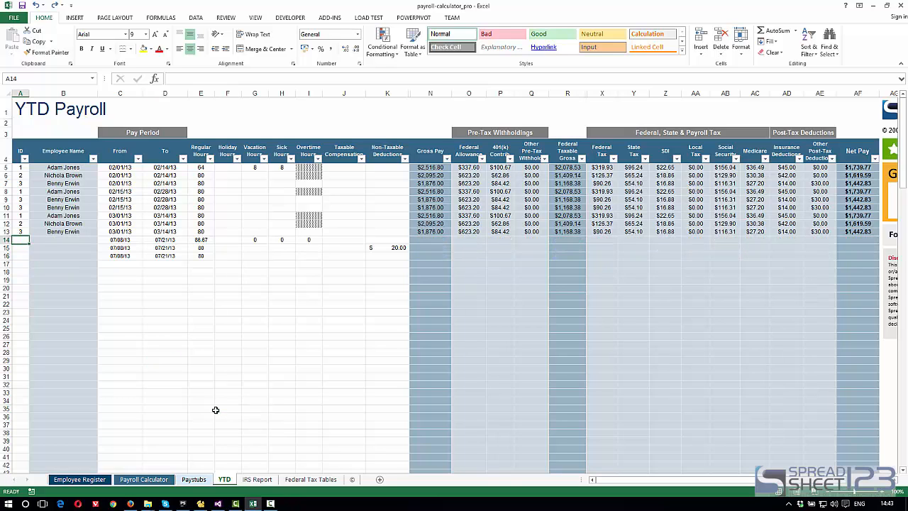
# - Copy calculator rows A5:AD7 and paste them as values into YTD Payroll from A14
pyautogui.click(143, 479)
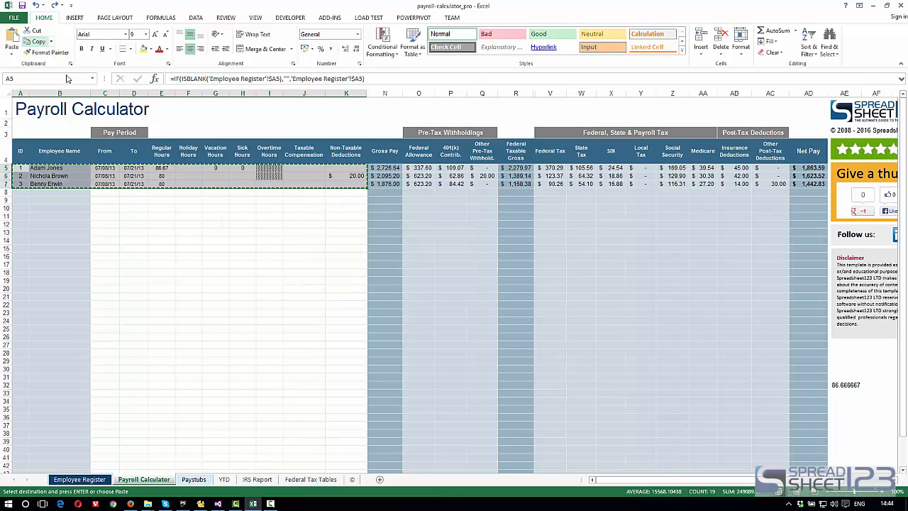
pyautogui.click(224, 479)
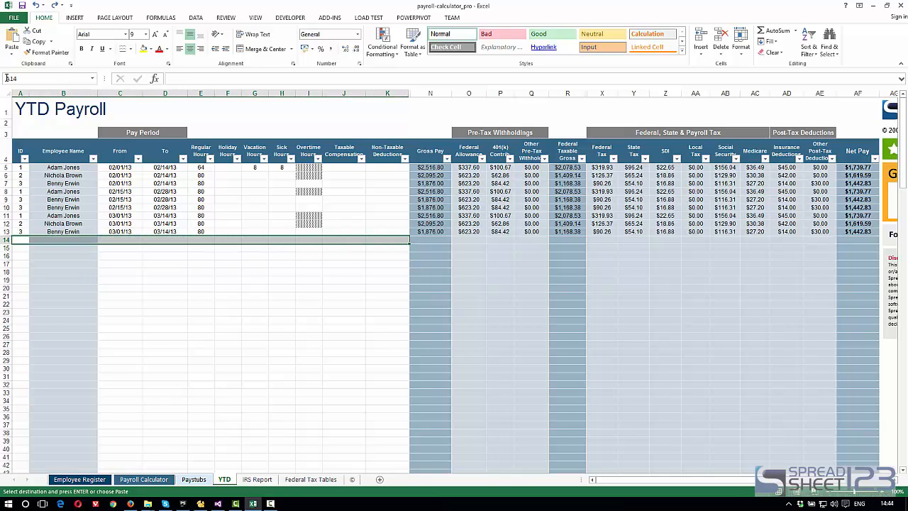
pyautogui.click(8, 39)
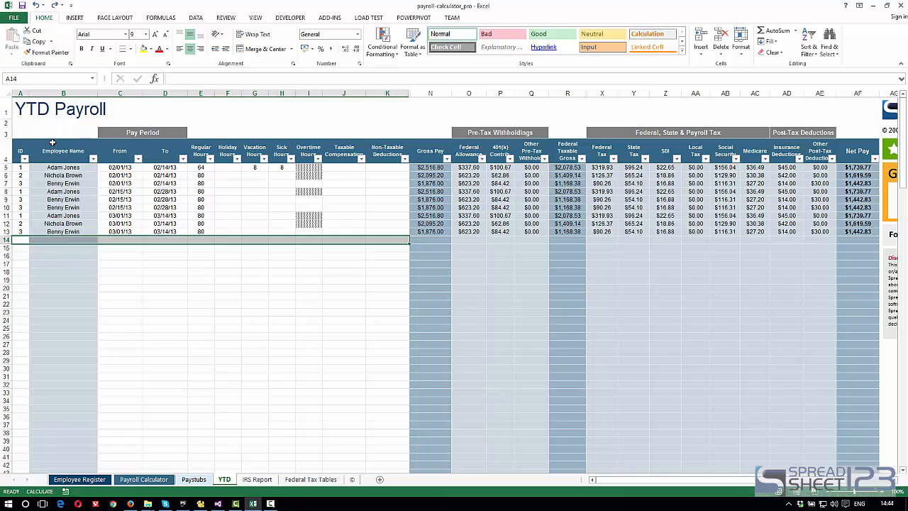
pyautogui.moveTo(178, 400)
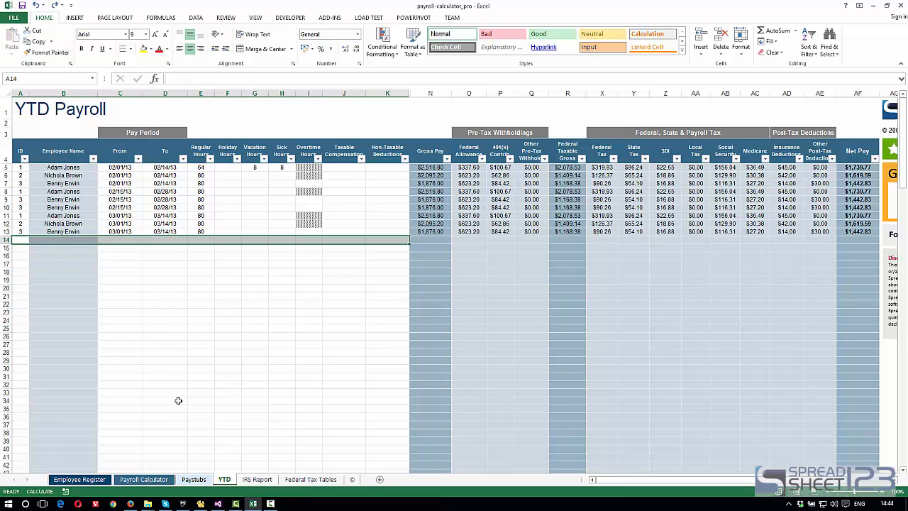
pyautogui.click(143, 479)
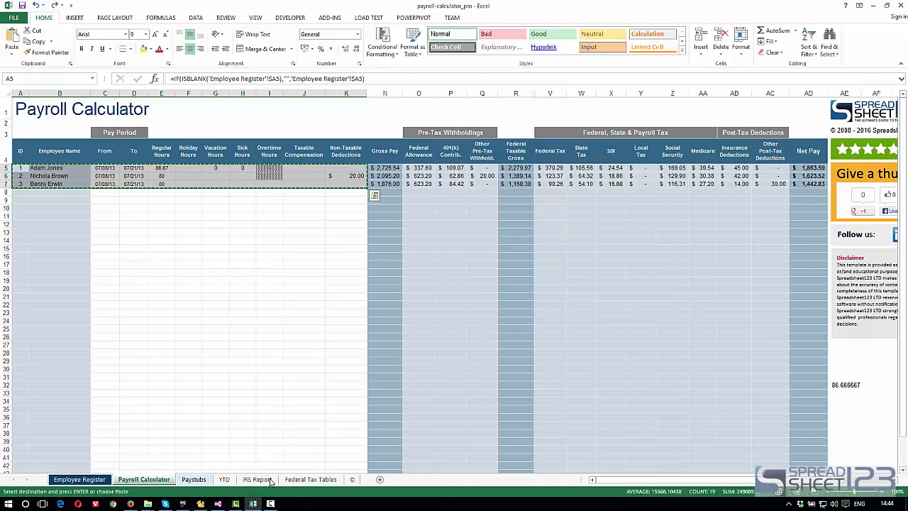
pyautogui.click(224, 479)
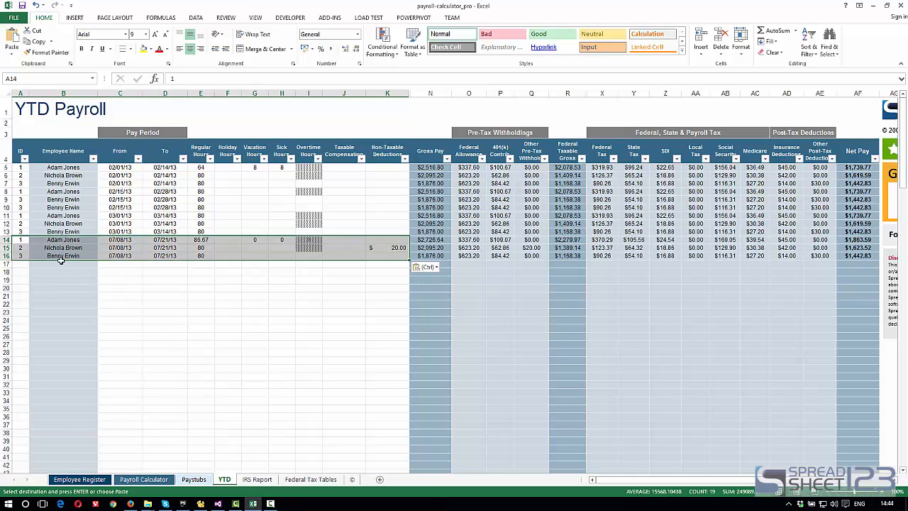
pyautogui.click(62, 239)
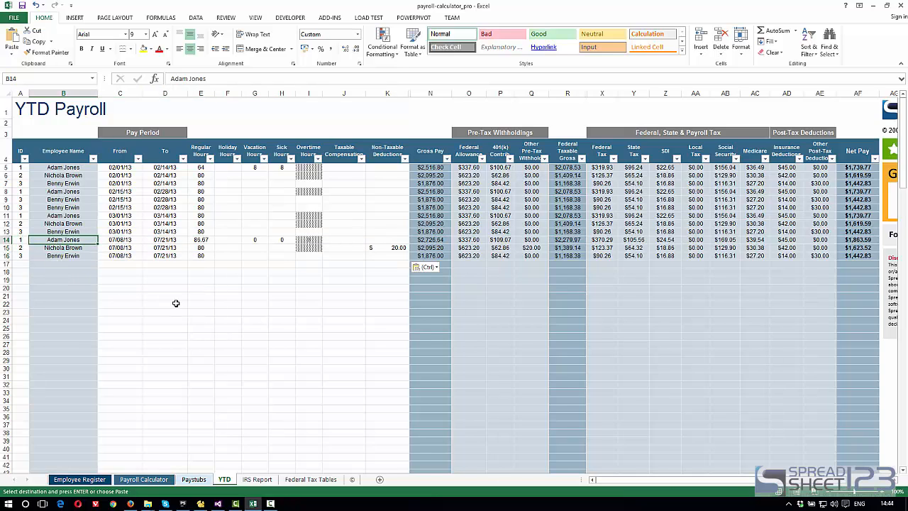
pyautogui.moveTo(251, 294)
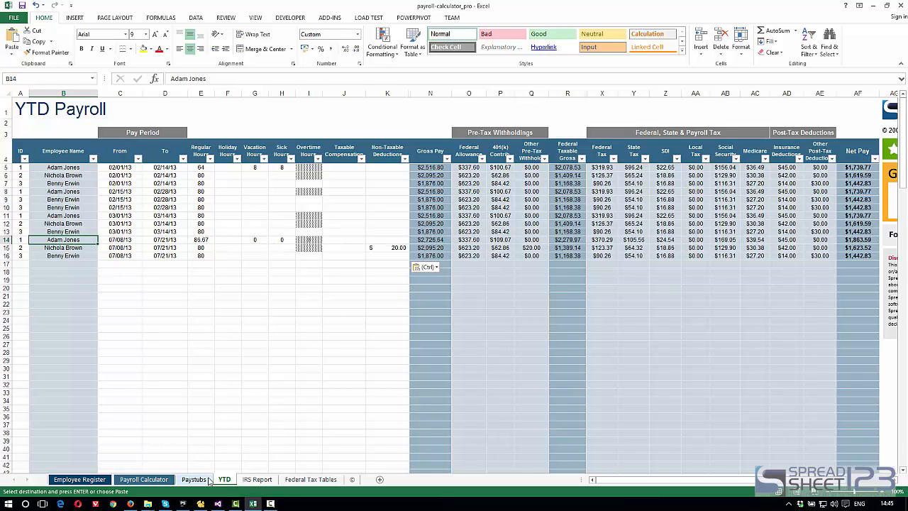
pyautogui.click(193, 479)
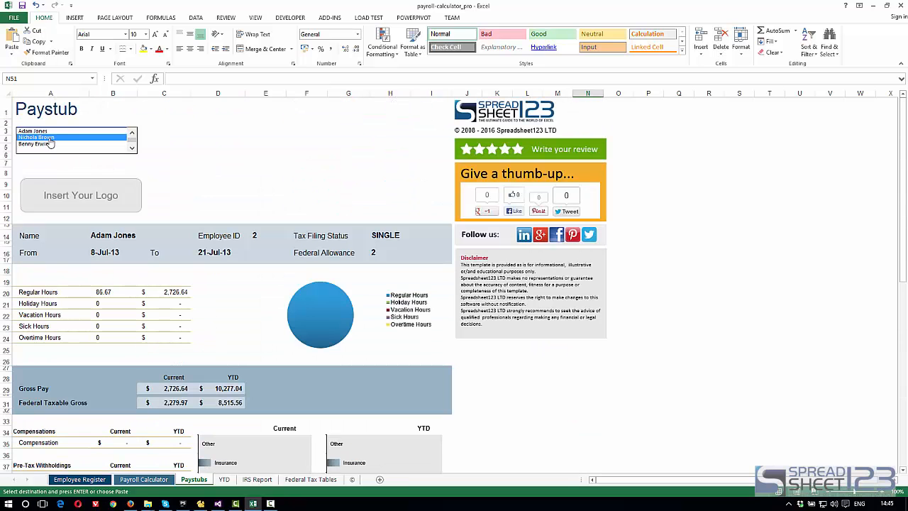
pyautogui.click(35, 143)
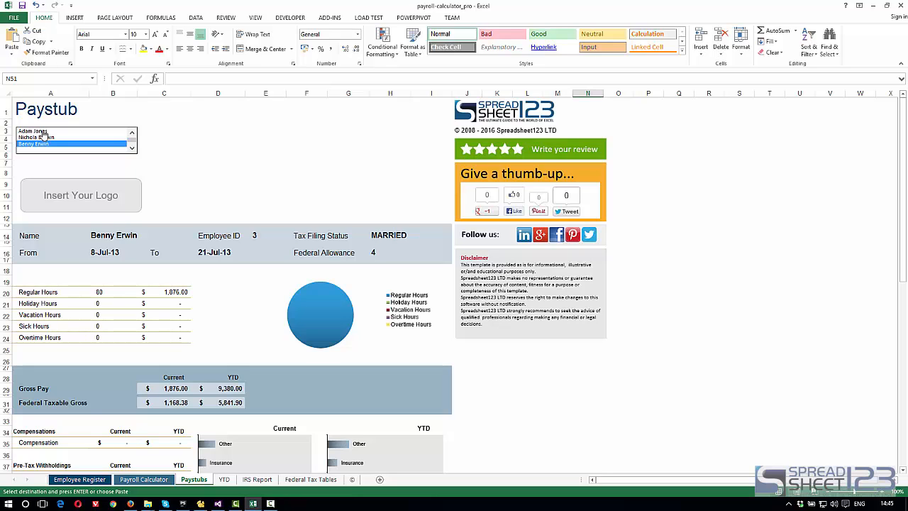
pyautogui.click(56, 137)
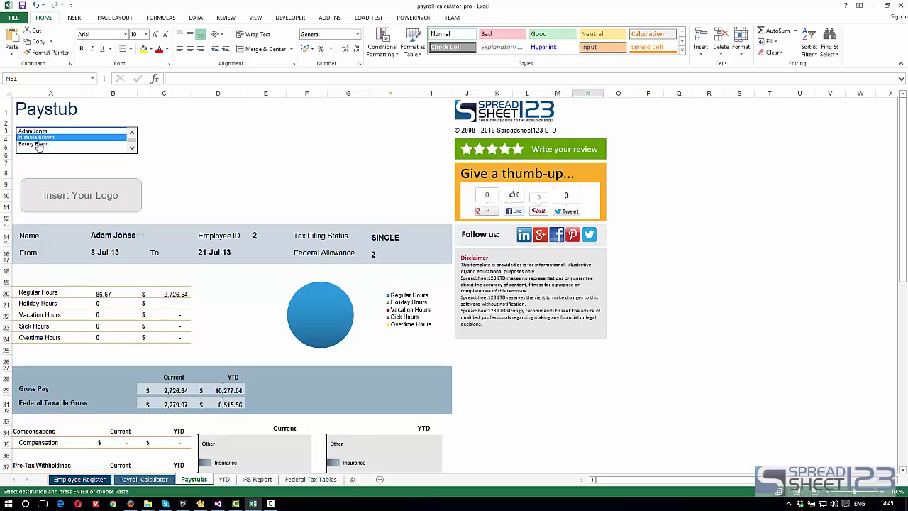
pyautogui.click(34, 144)
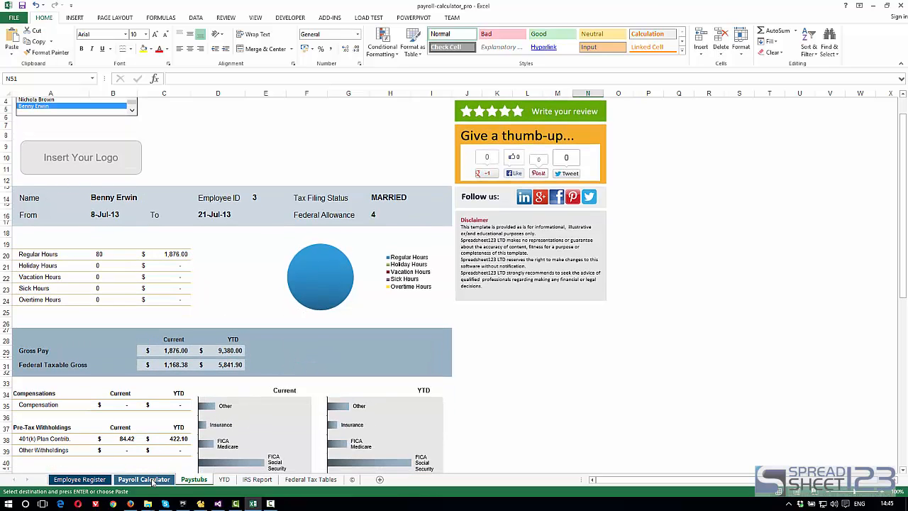
# - Clear the Payroll Calculator's dates and hours in C5:K7, then show the Employee Register
pyautogui.click(143, 479)
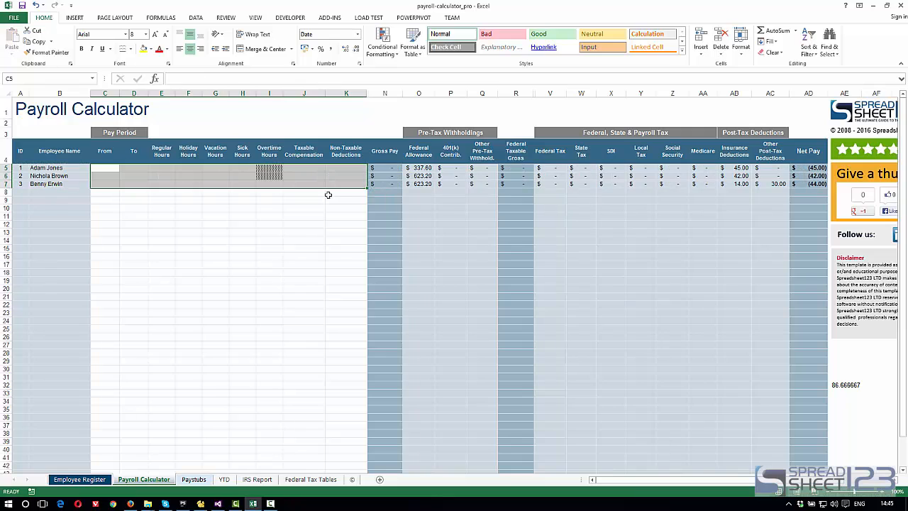
pyautogui.moveTo(293, 219)
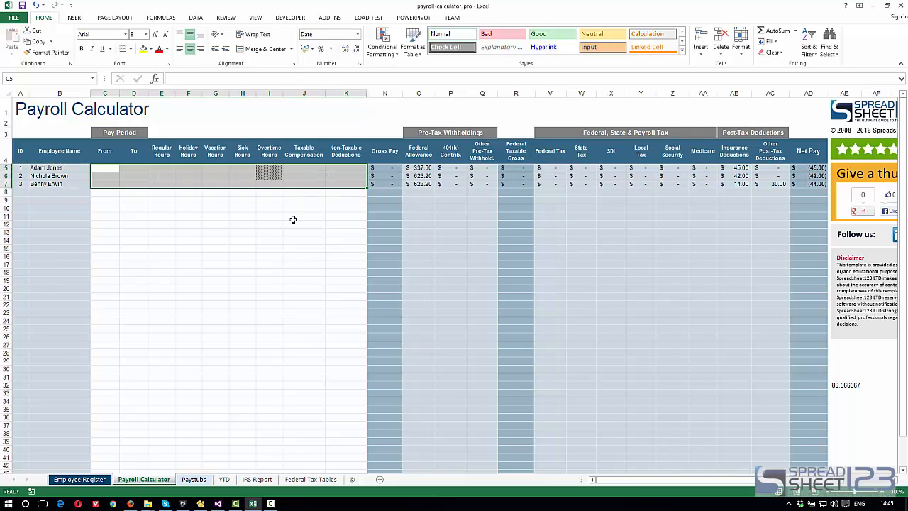
pyautogui.moveTo(285, 223)
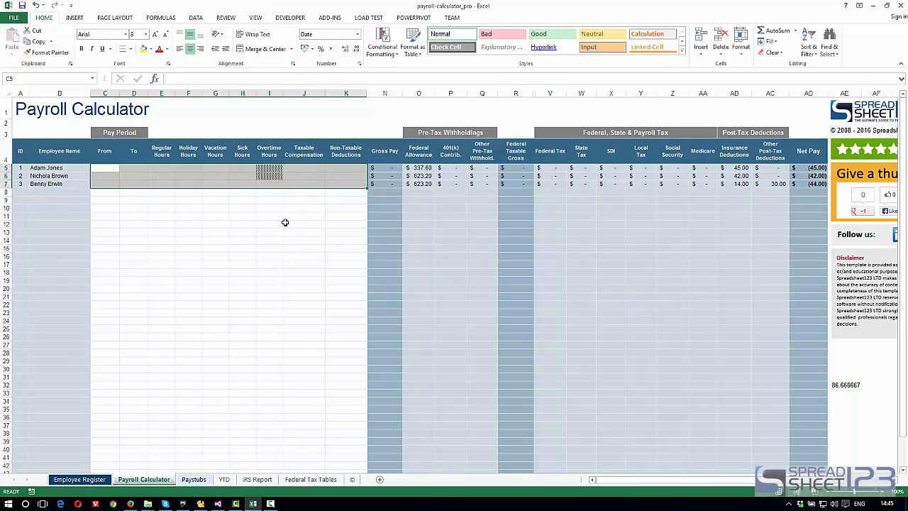
pyautogui.click(215, 215)
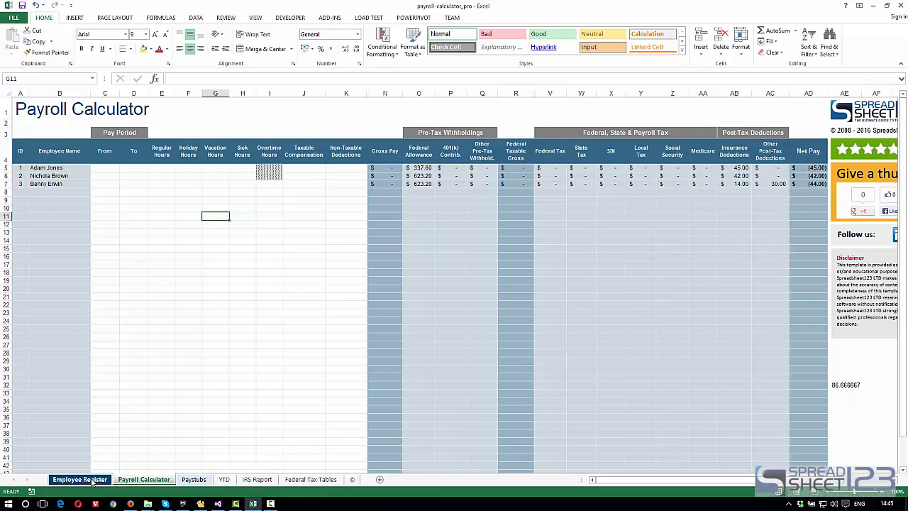
pyautogui.click(81, 479)
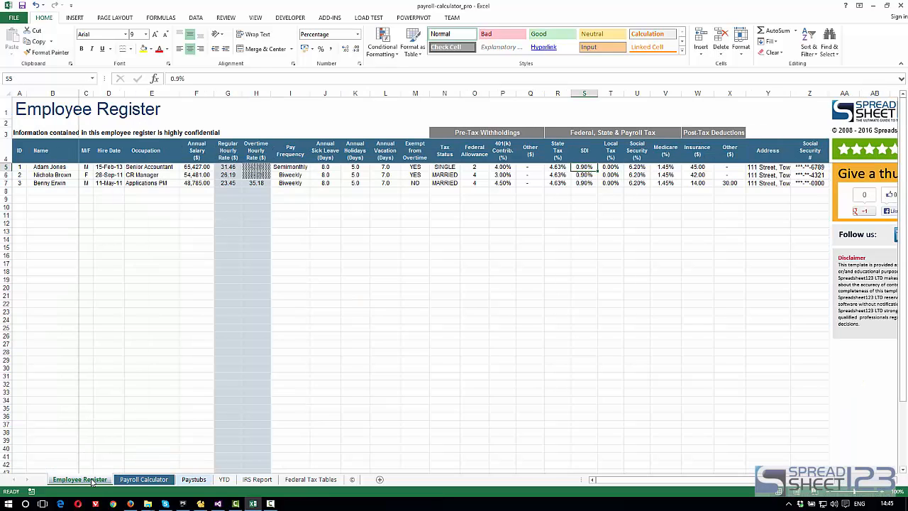